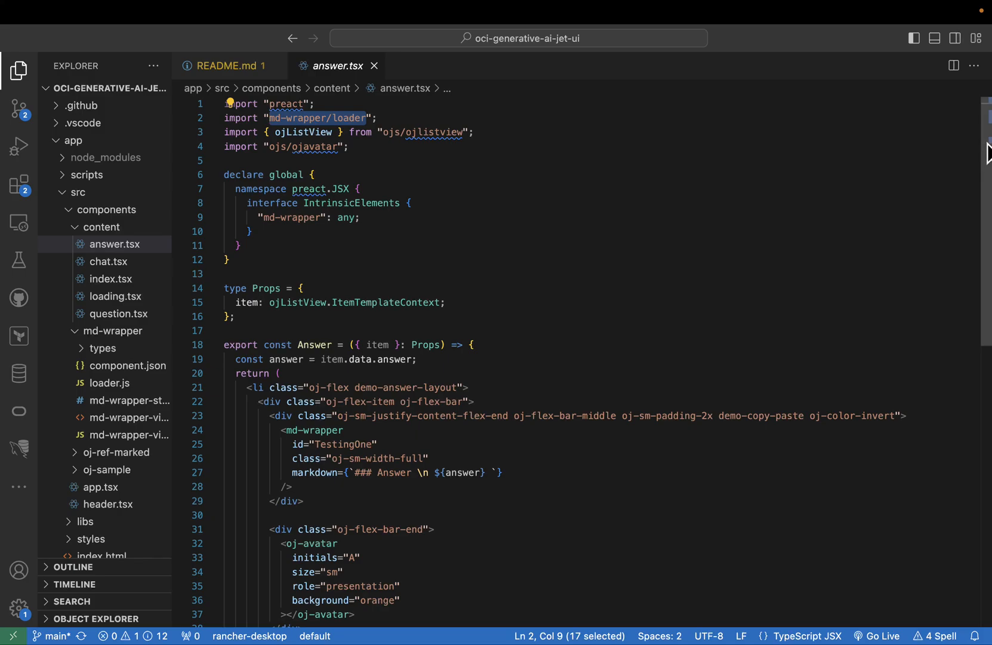
Scroll through the README in the editor to review the project overview.
scroll(down, 3)
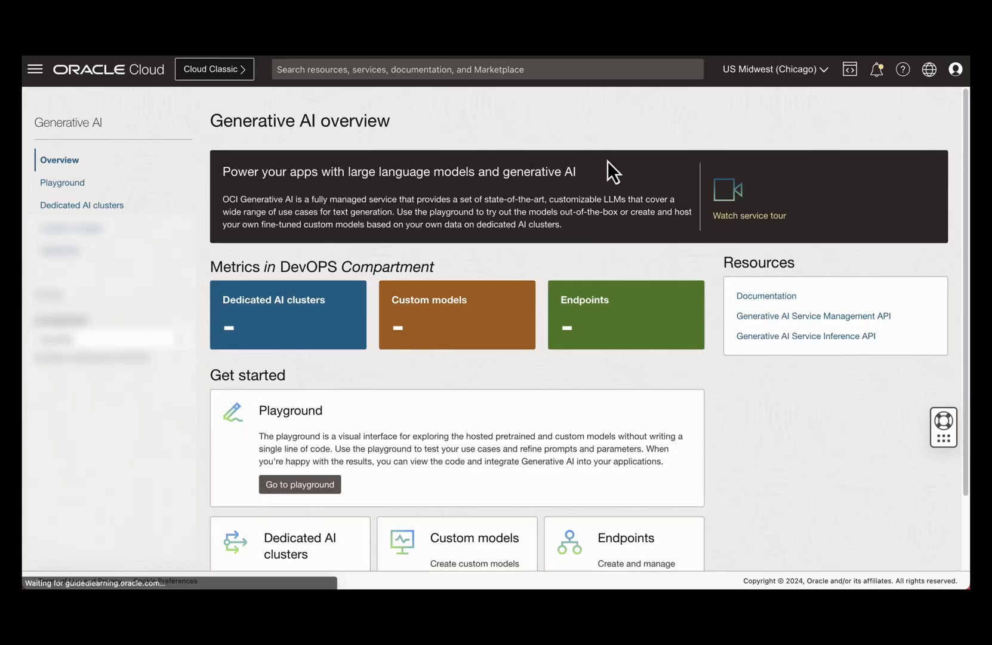
click(62, 182)
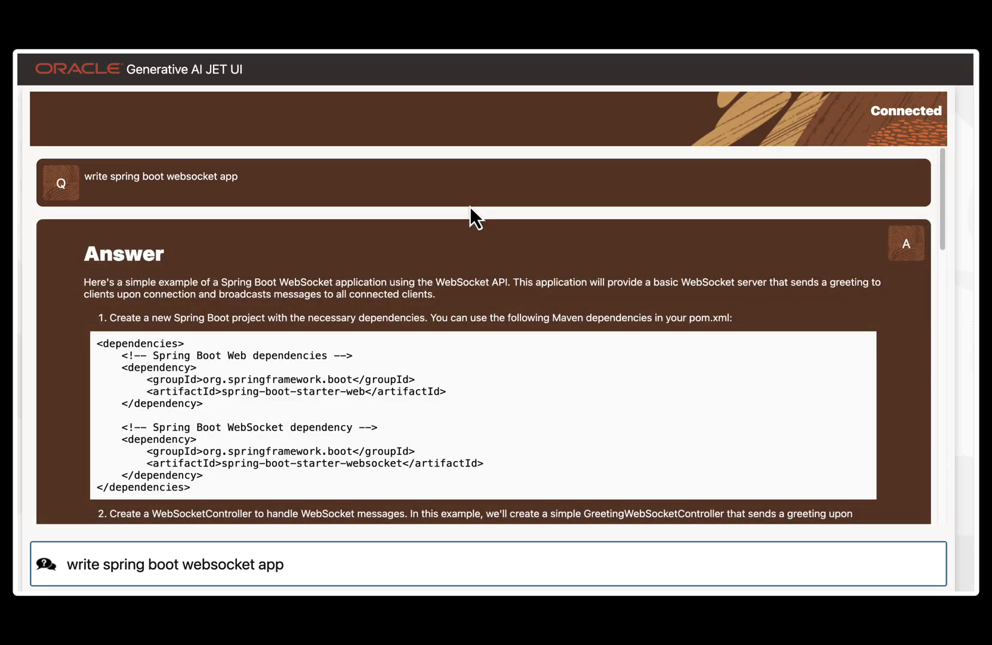
scroll(down, 3)
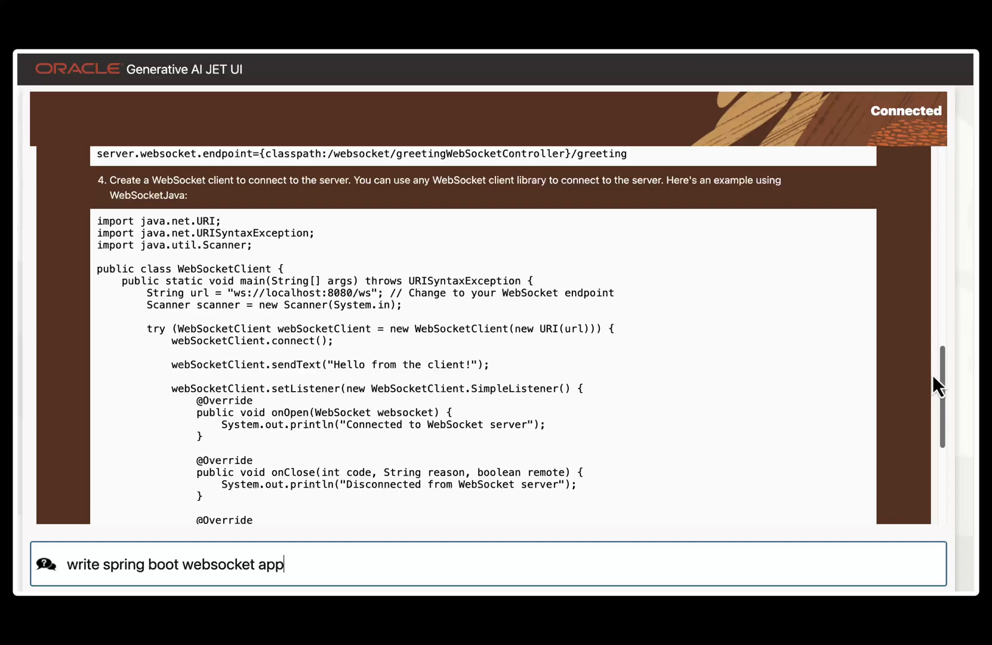
scroll(down, 3)
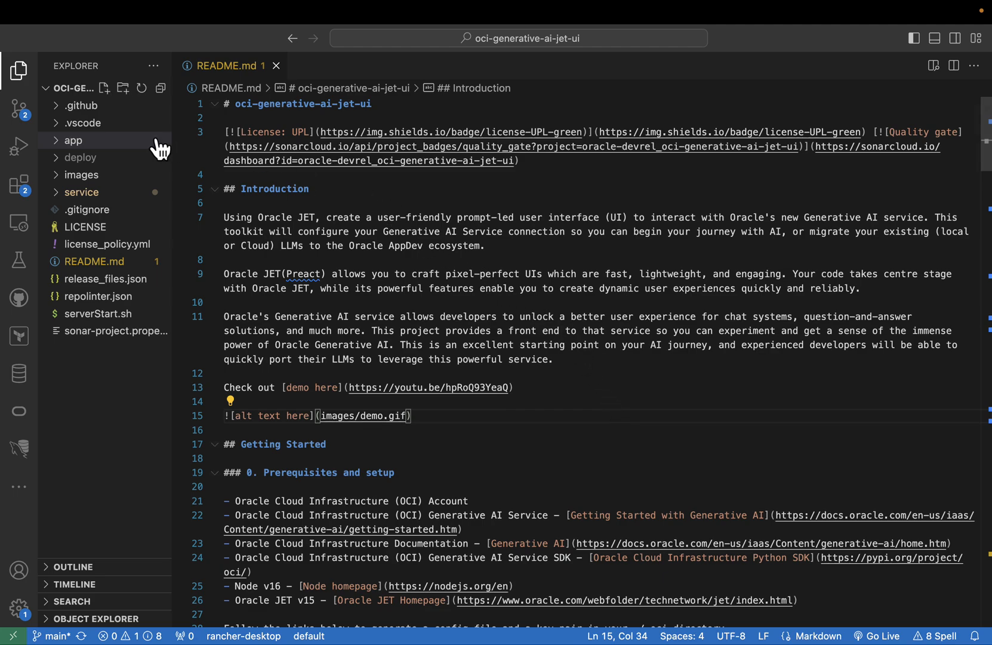
Expand app, then src, then components in the Explorer tree.
click(73, 140)
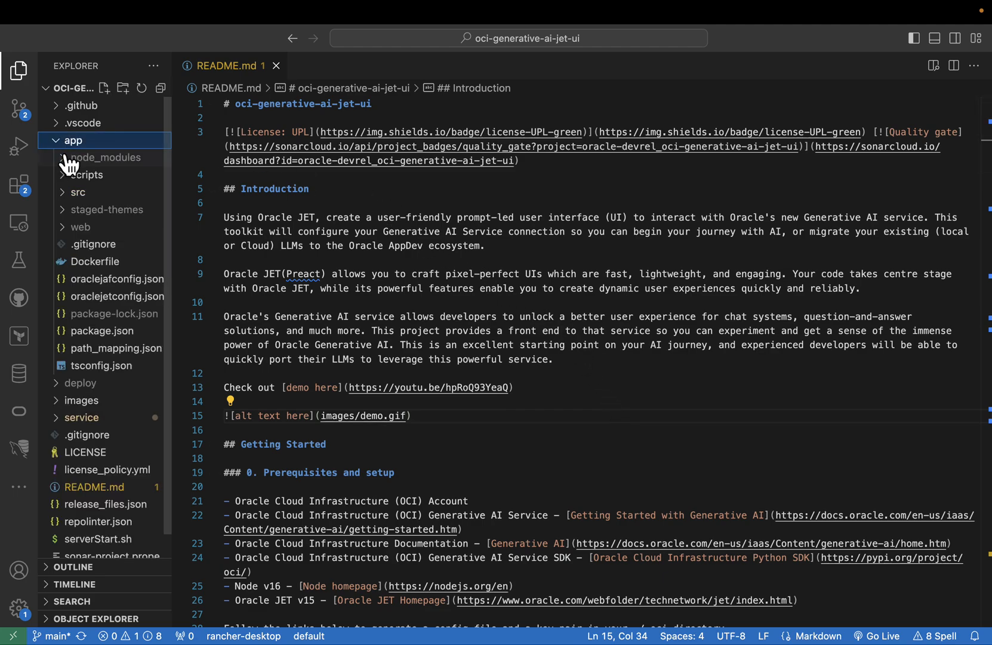
mouse_move(71, 200)
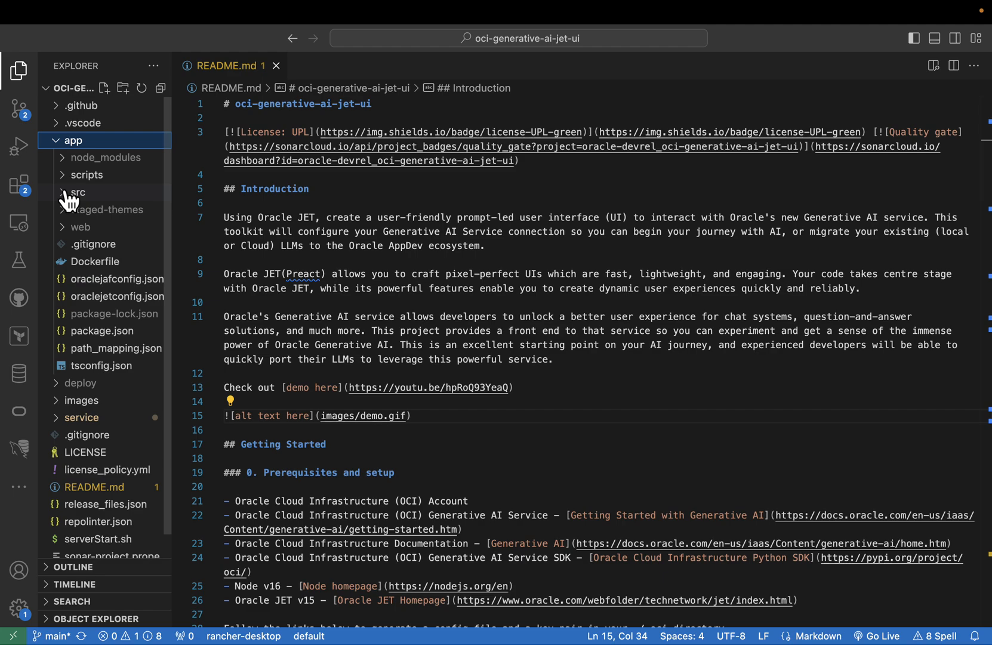
click(78, 192)
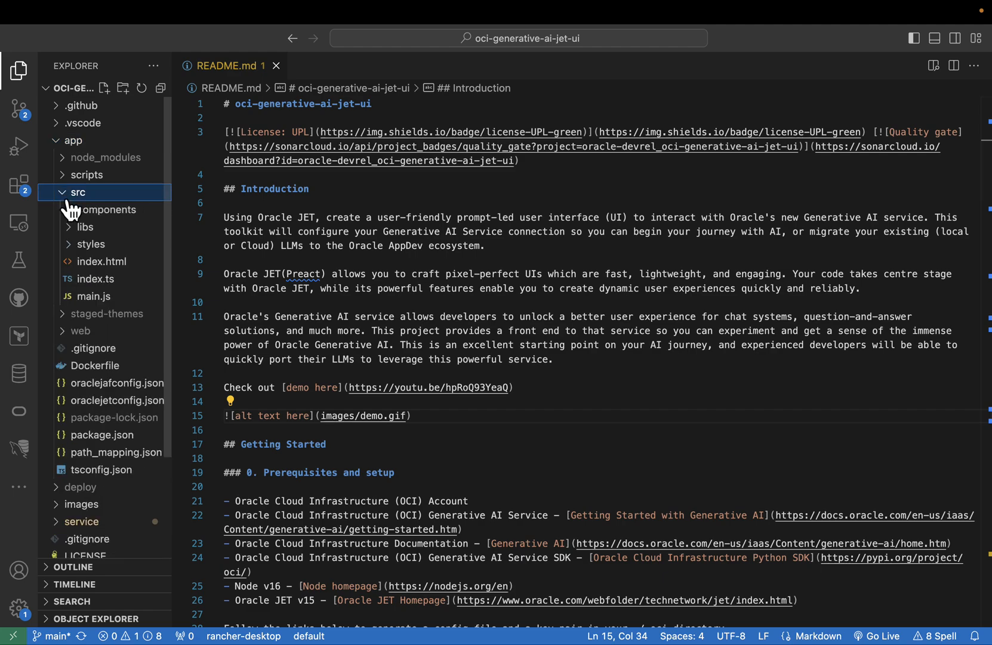
click(108, 209)
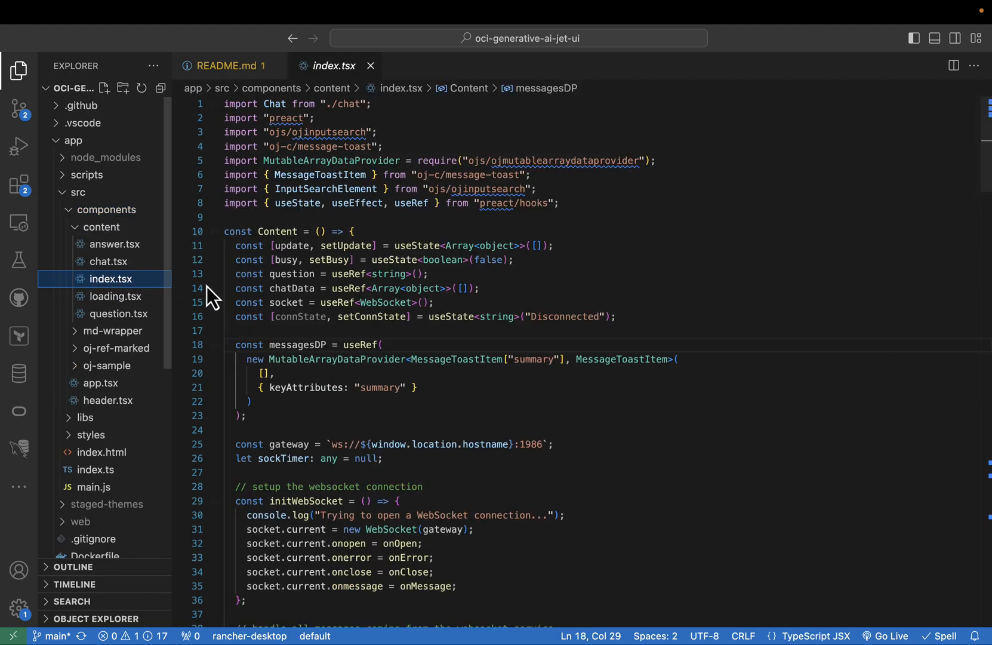
mouse_move(598, 321)
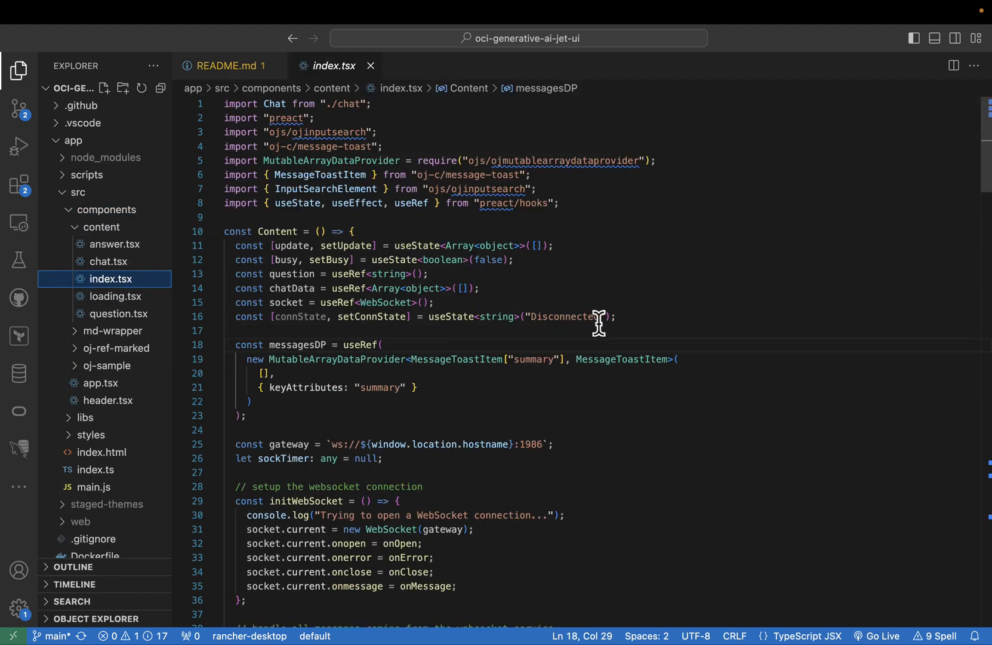
mouse_move(620, 320)
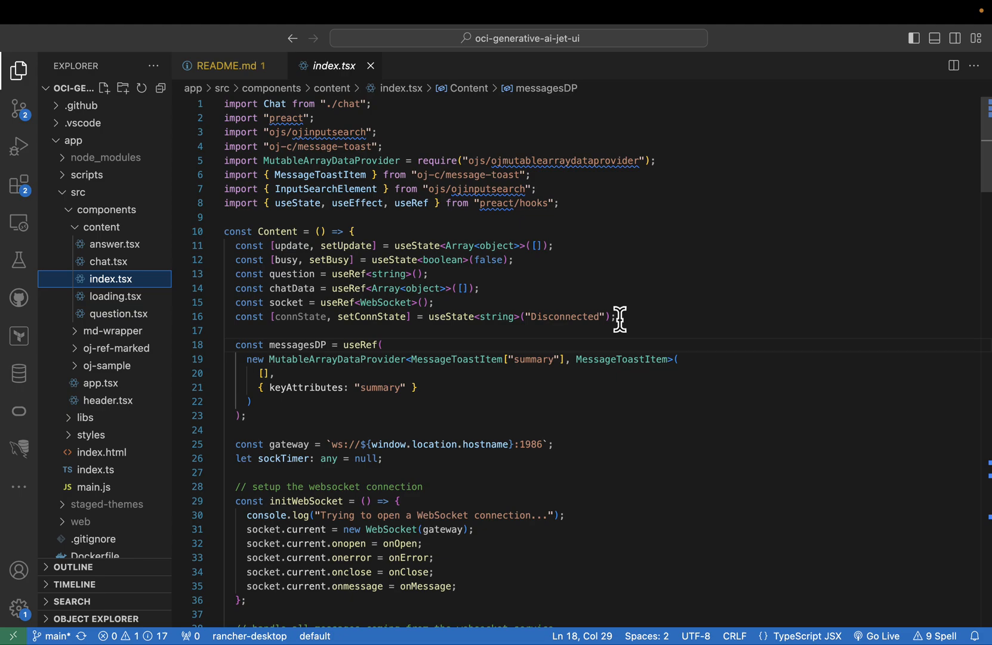
Read through initWebSocket, onMessage, handleQuestionChange and the returned JSX in index.tsx.
scroll(down, 3)
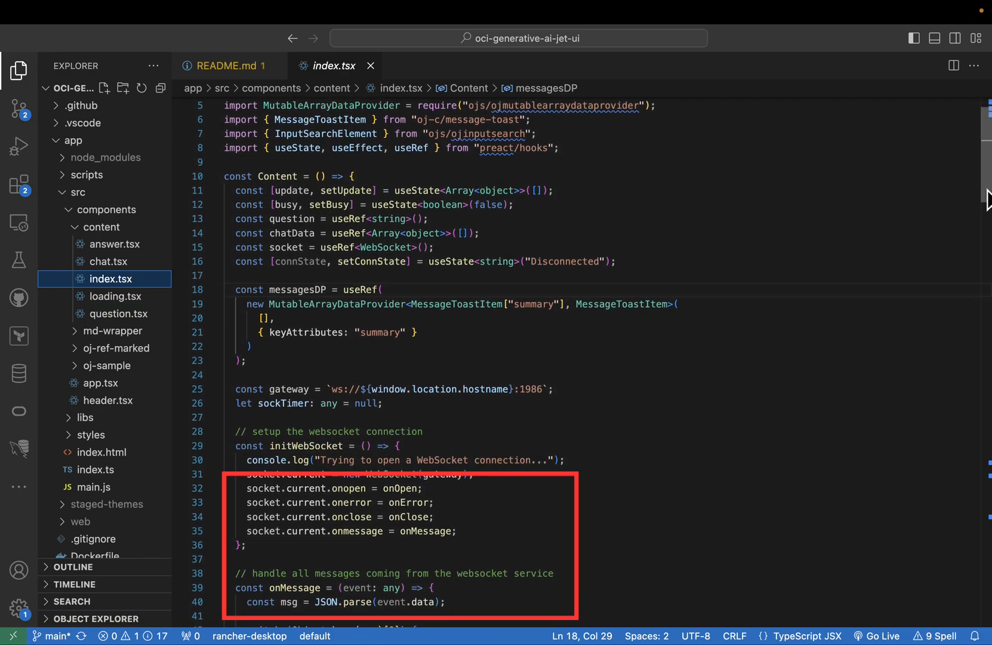
scroll(down, 3)
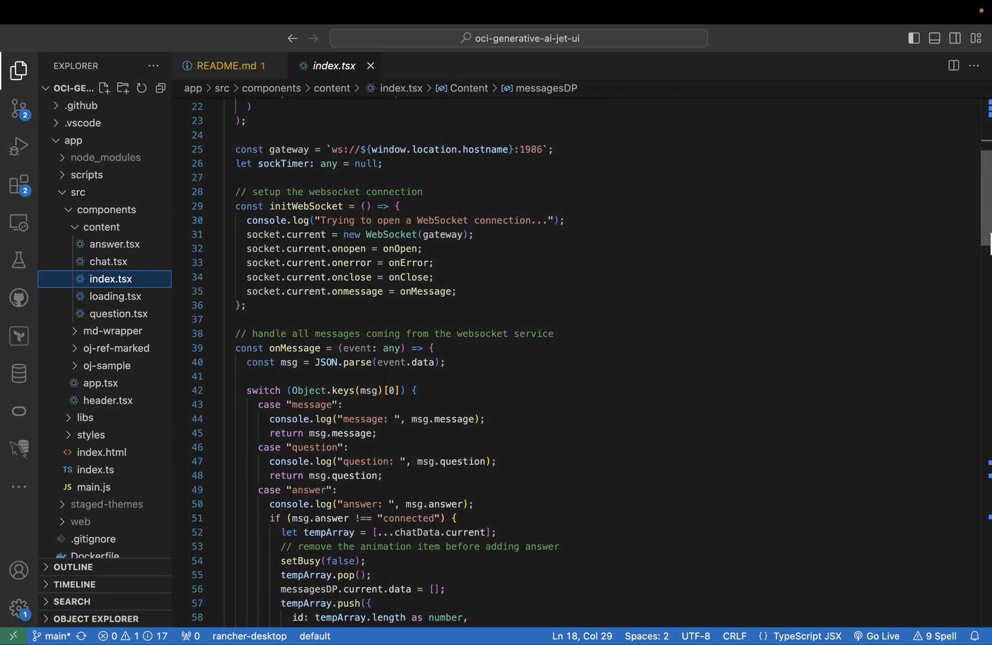
scroll(down, 3)
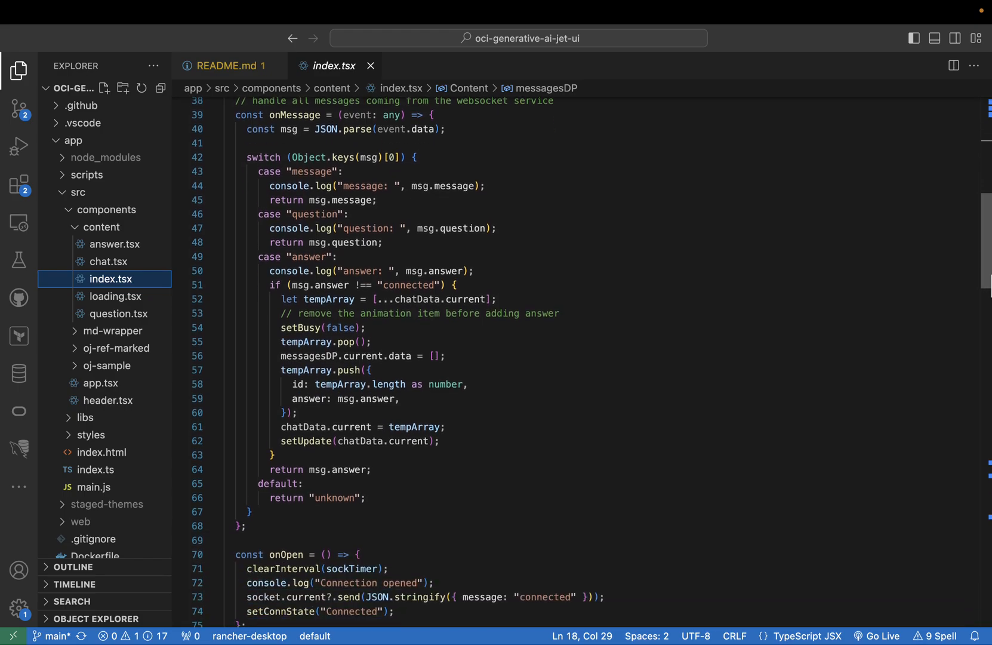
scroll(down, 3)
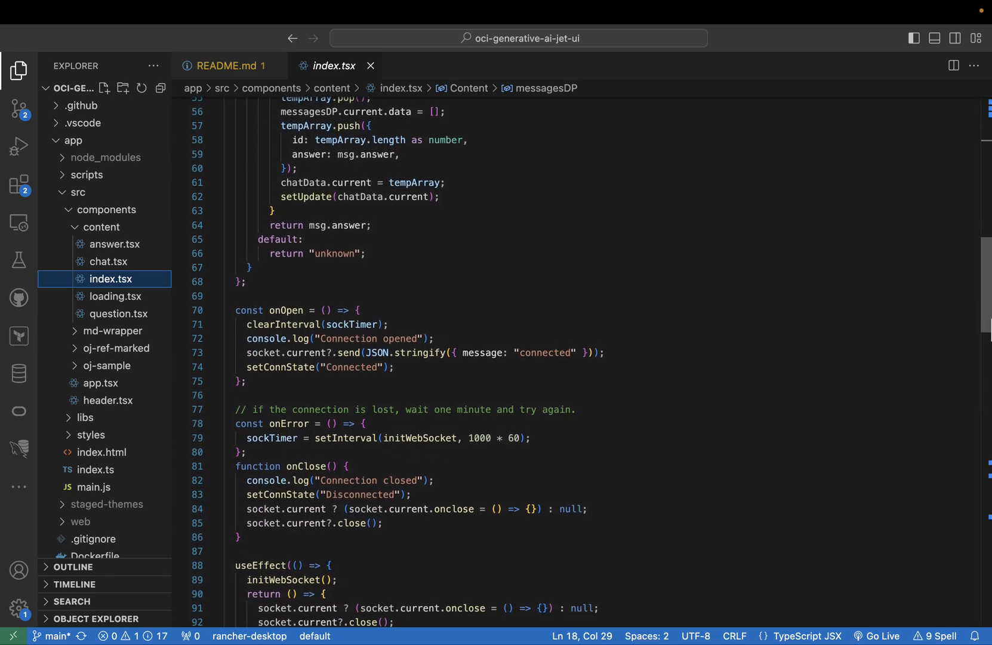
scroll(down, 3)
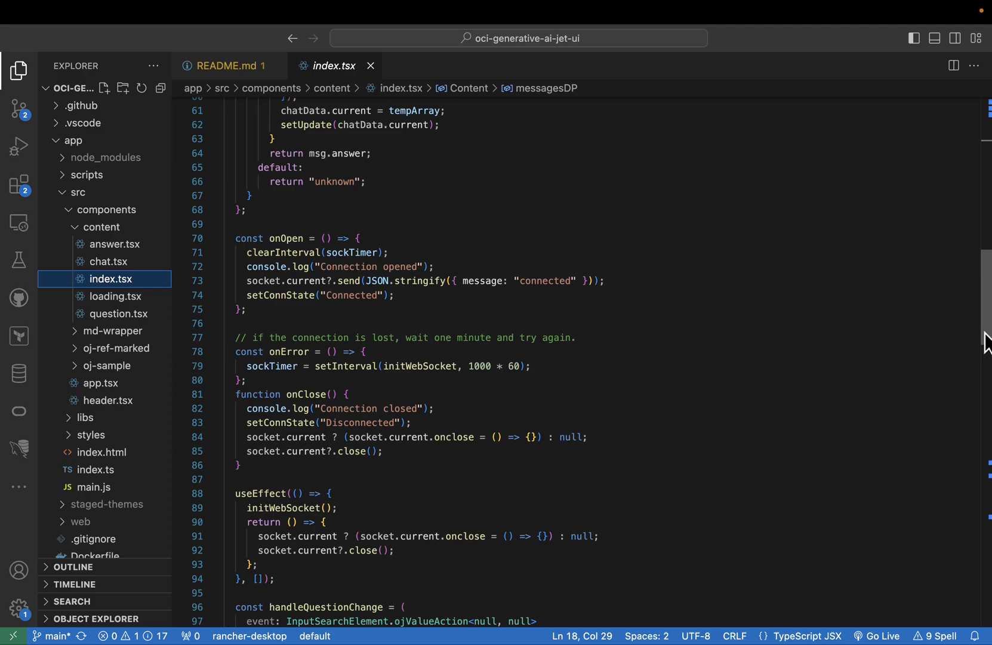
scroll(down, 3)
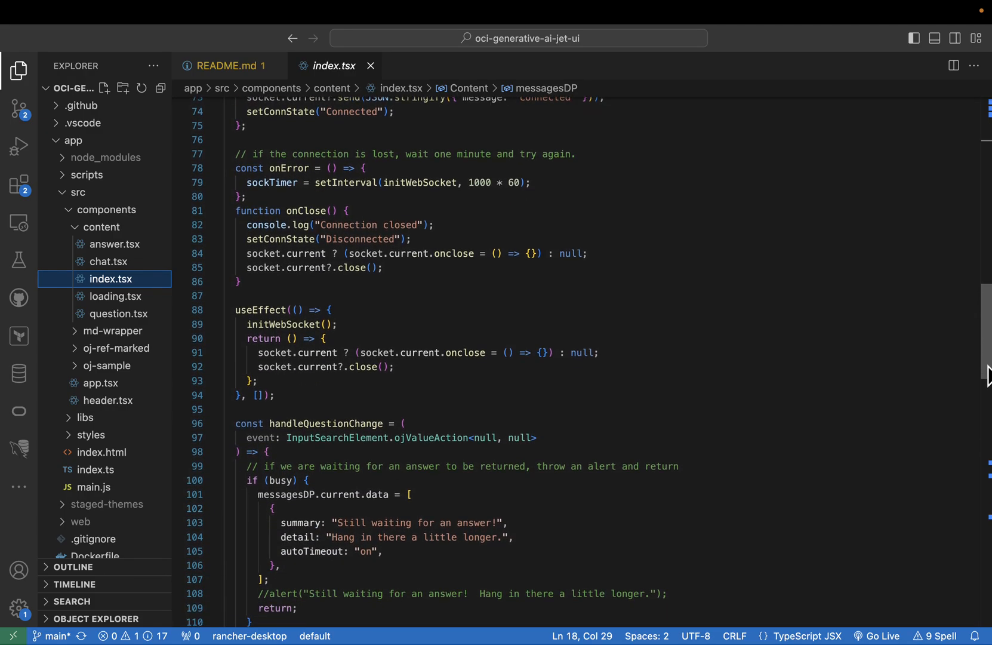
scroll(down, 3)
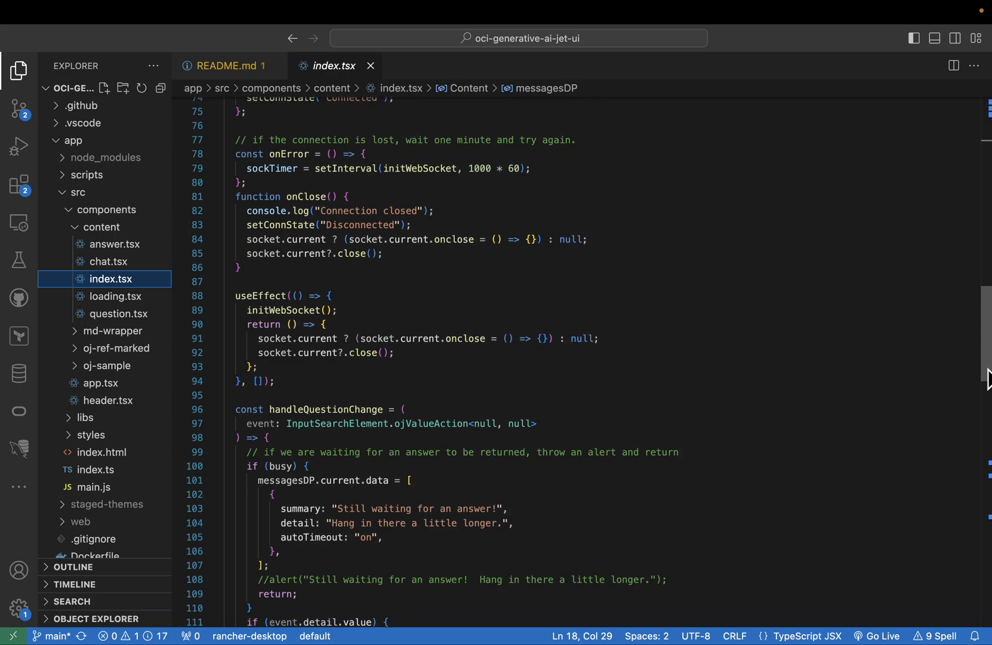
scroll(down, 3)
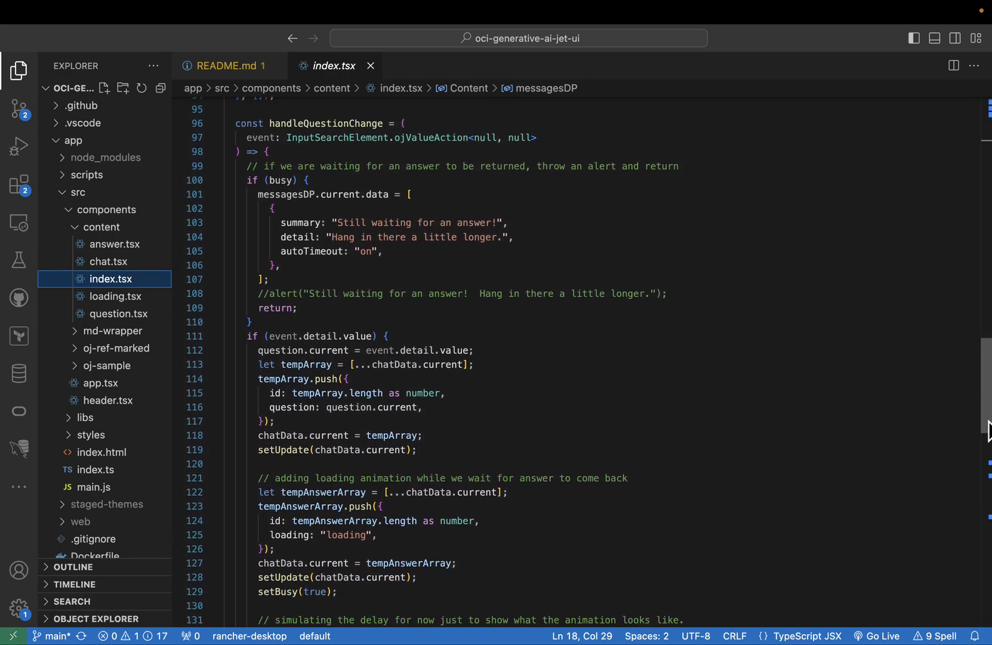
scroll(down, 3)
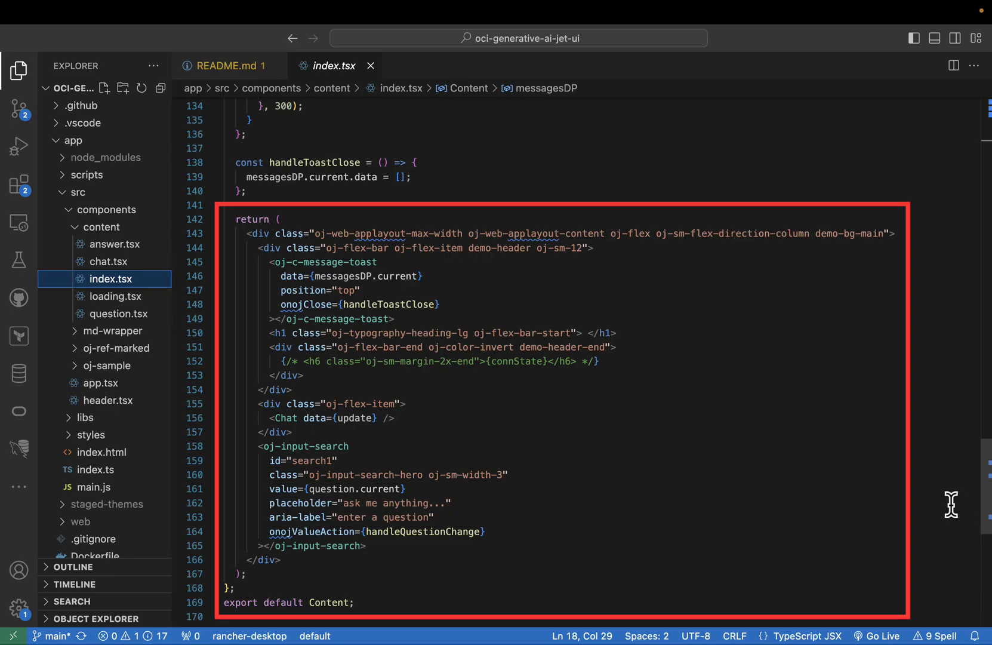
mouse_move(400, 407)
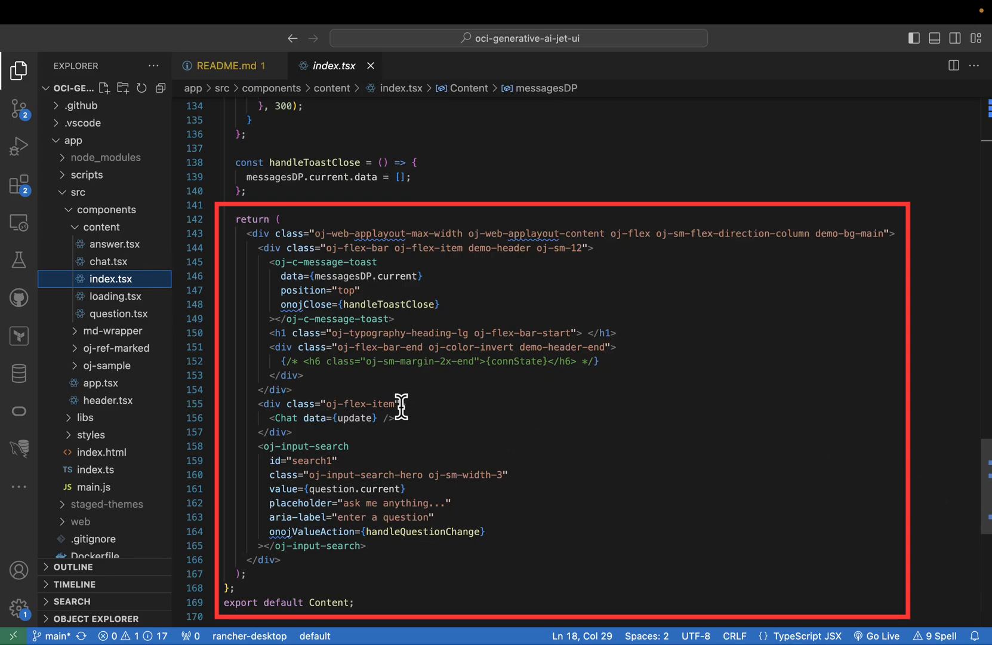
double_click(379, 403)
text(handleQu)
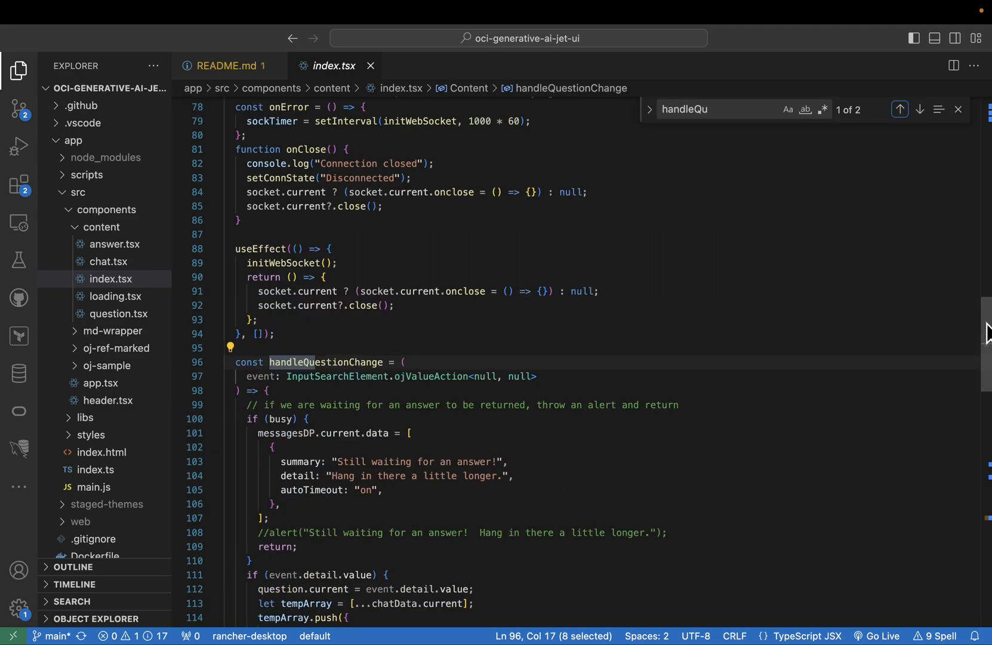
Go through the handleQuestionChange body, then search index.tsx for 'onMe'.
scroll(down, 3)
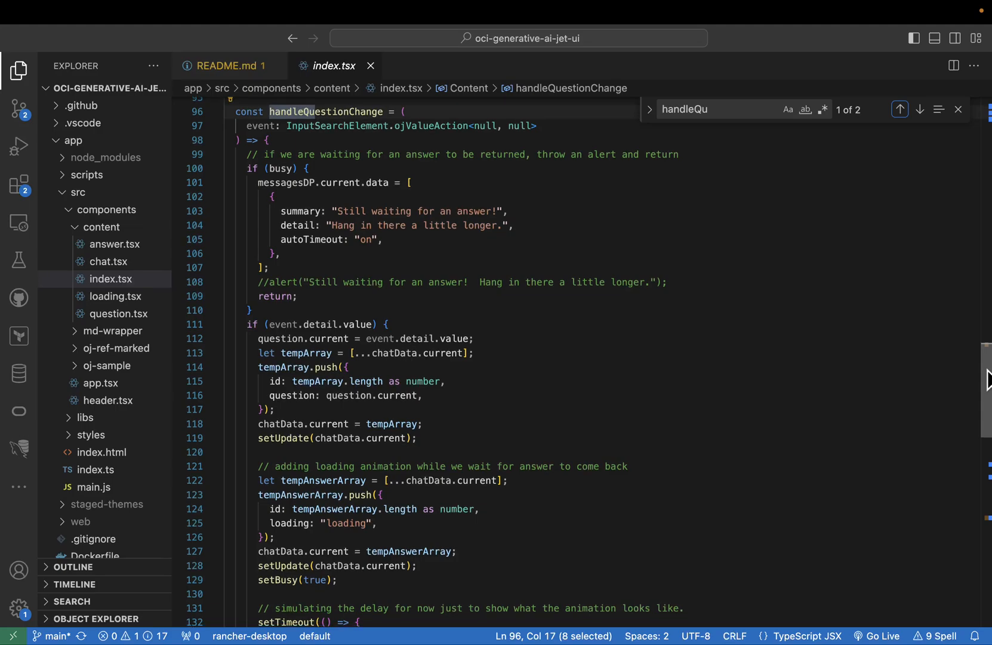
scroll(down, 3)
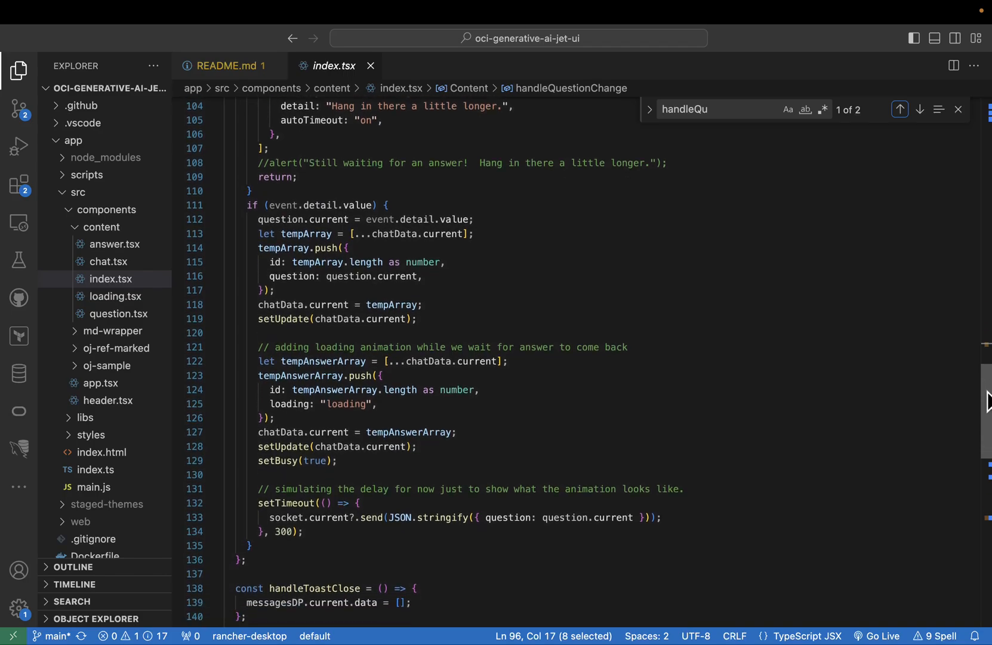
scroll(down, 3)
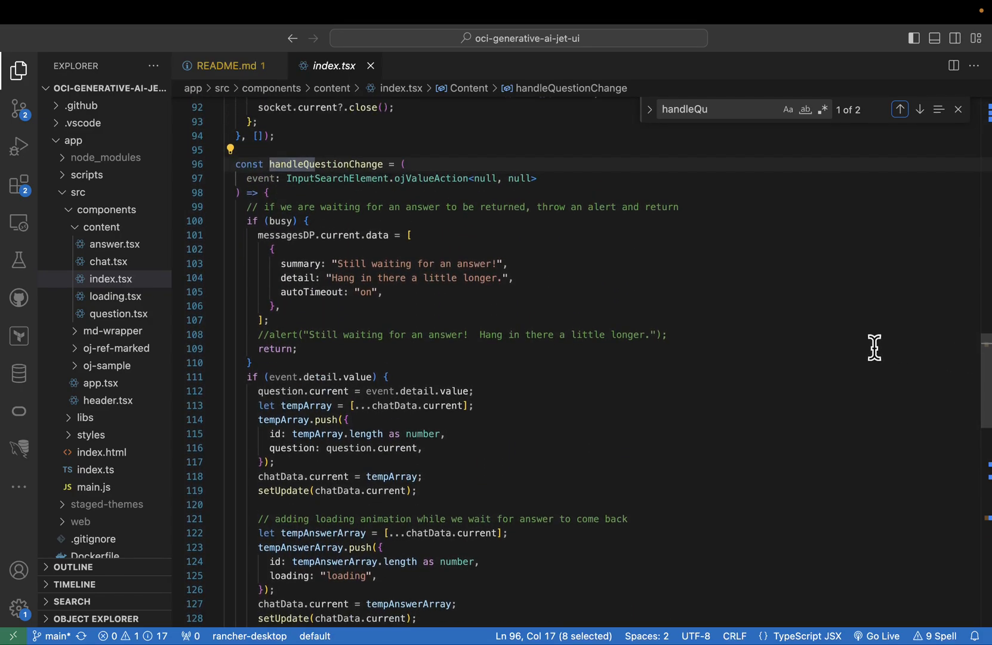
mouse_move(726, 133)
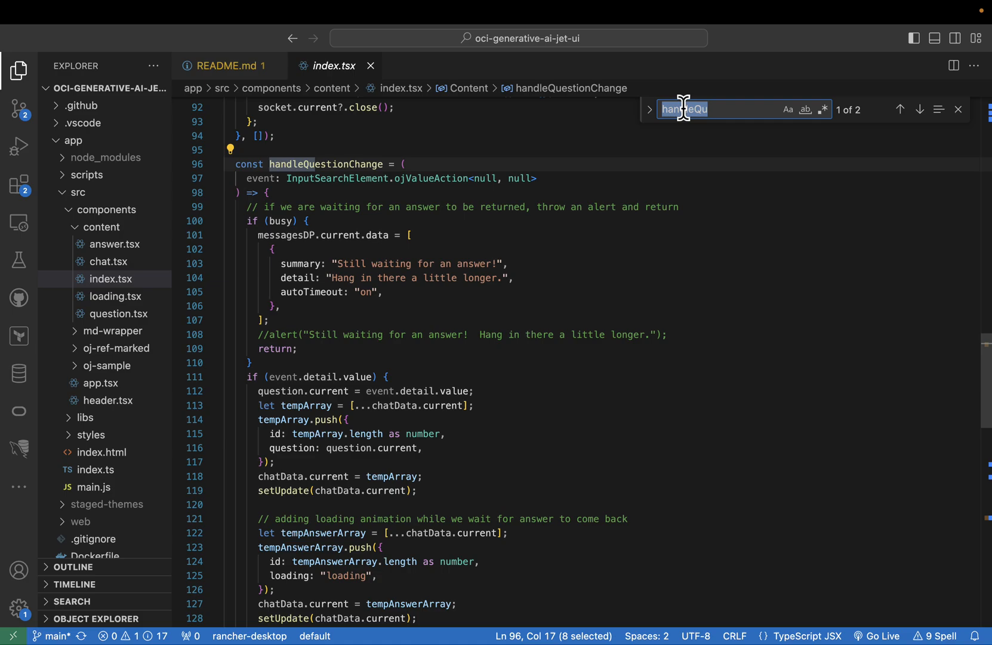
text(onMe)
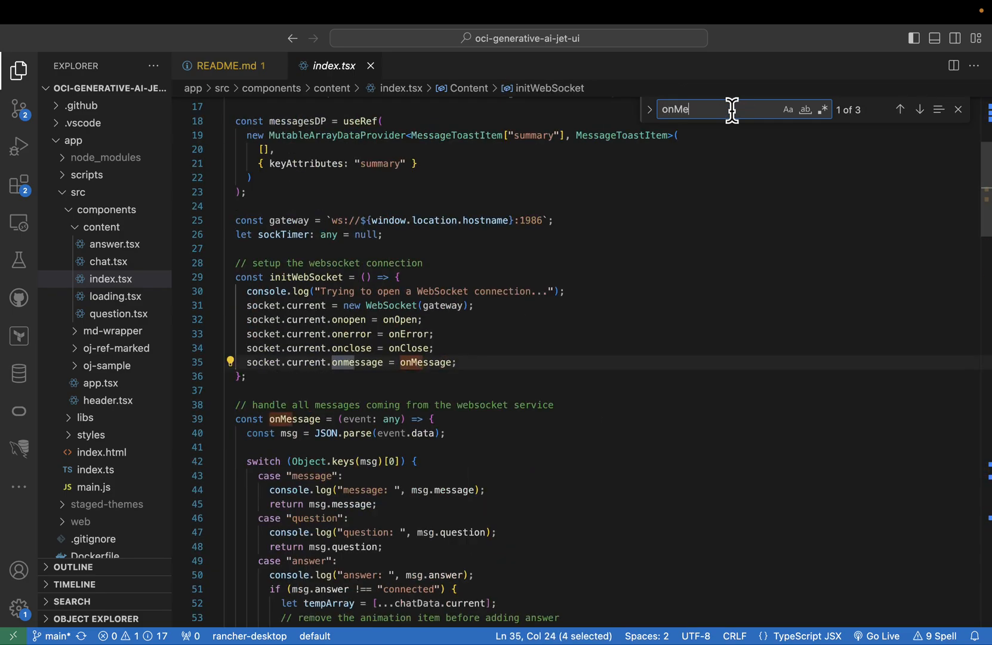
mouse_move(975, 189)
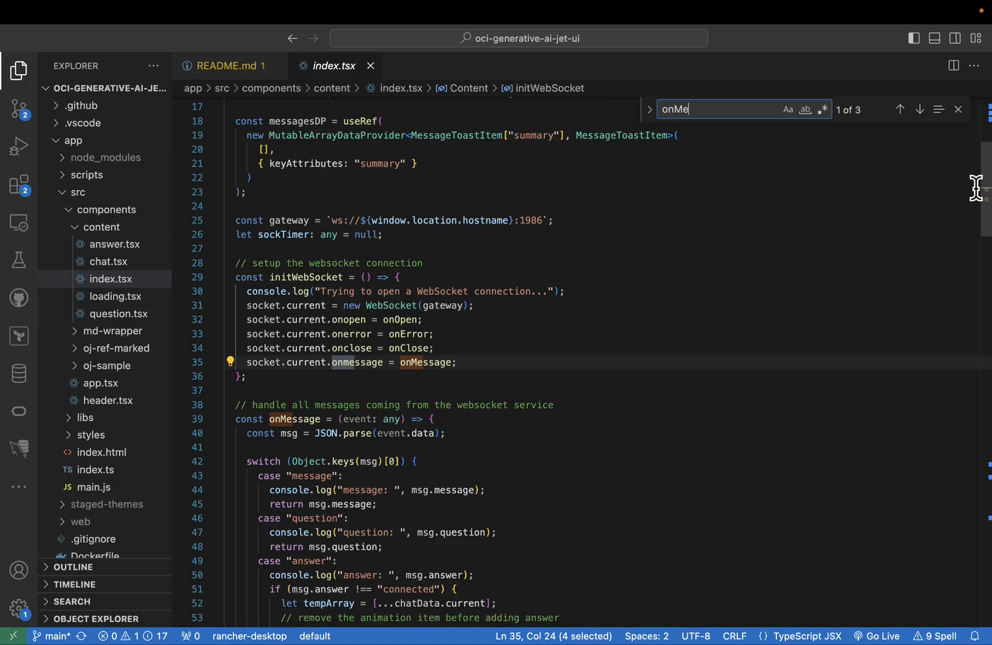
Review the onMessage switch cases including the answer type, then open chat.tsx.
scroll(down, 3)
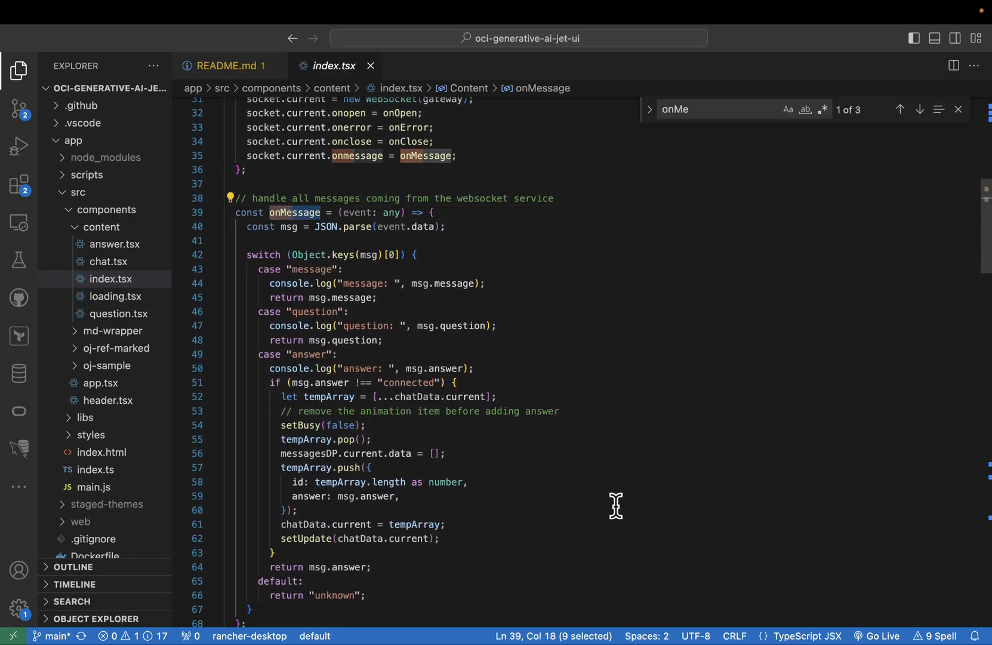
mouse_move(591, 481)
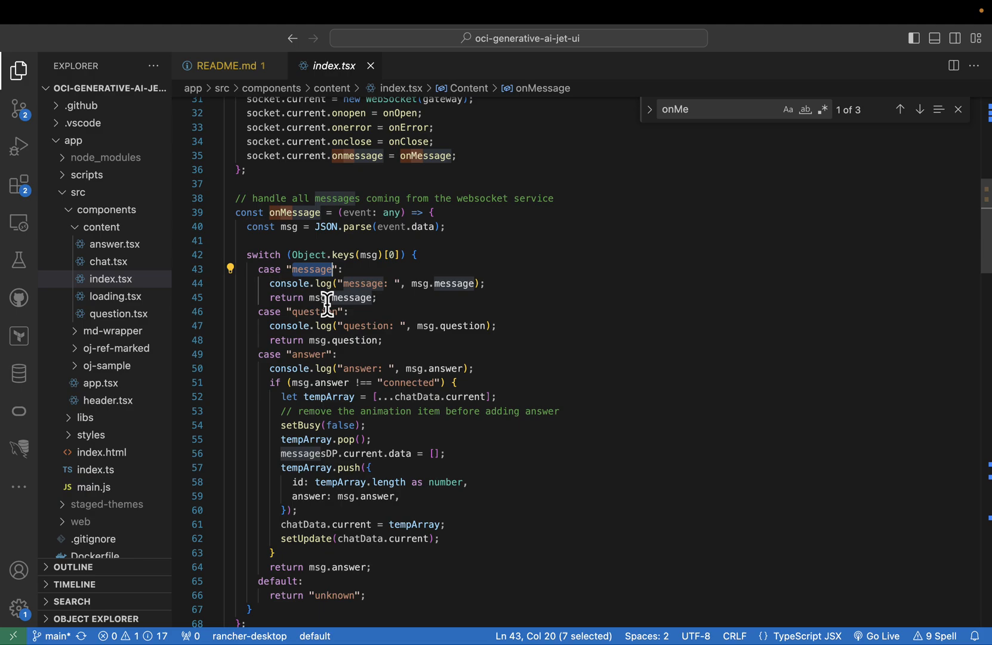
double_click(309, 354)
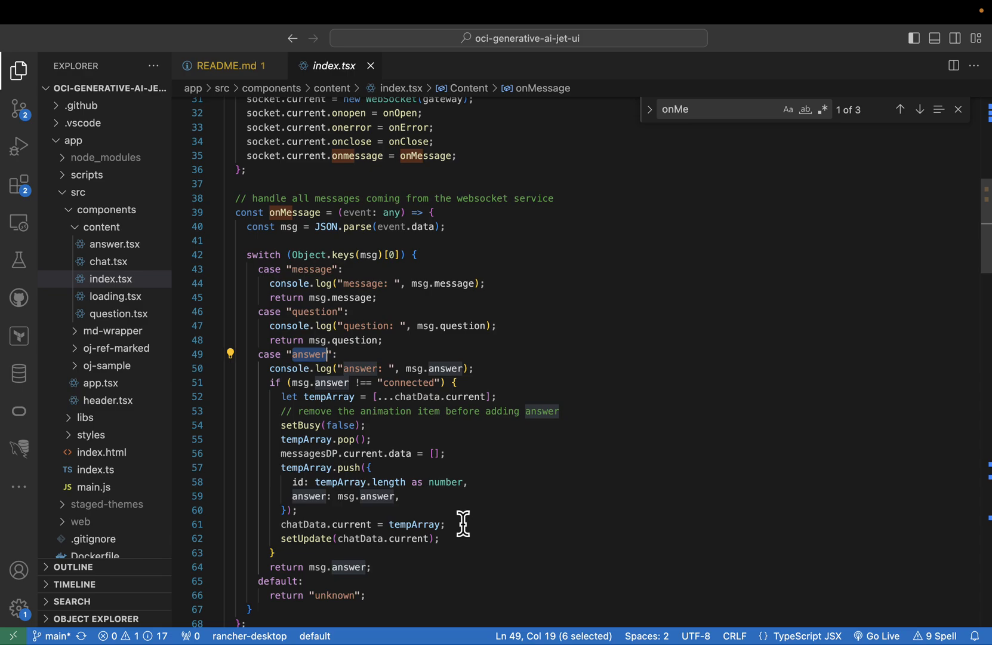
mouse_move(443, 416)
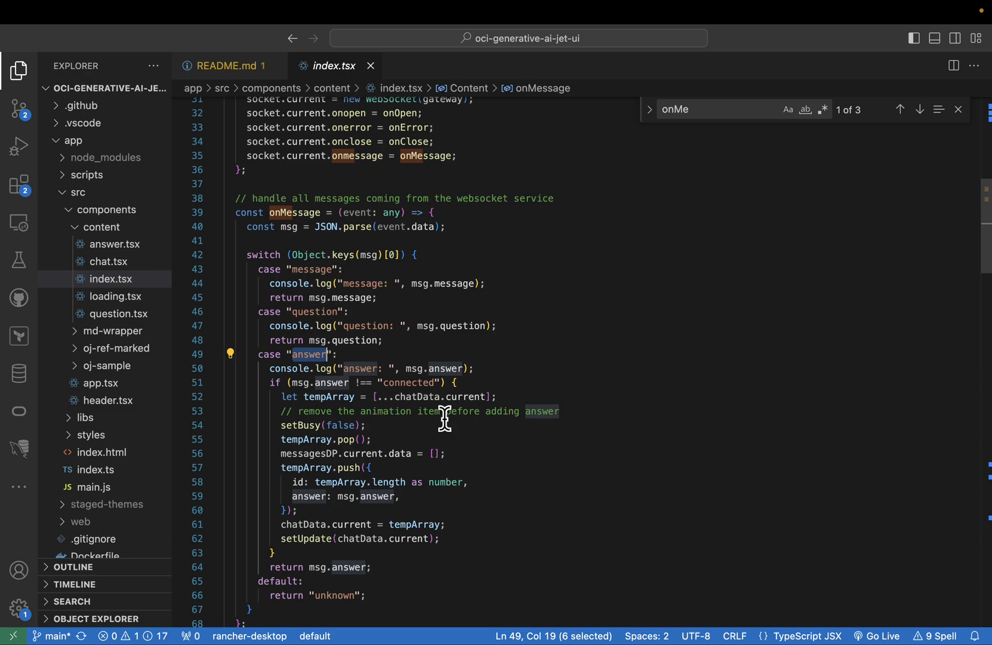
click(109, 260)
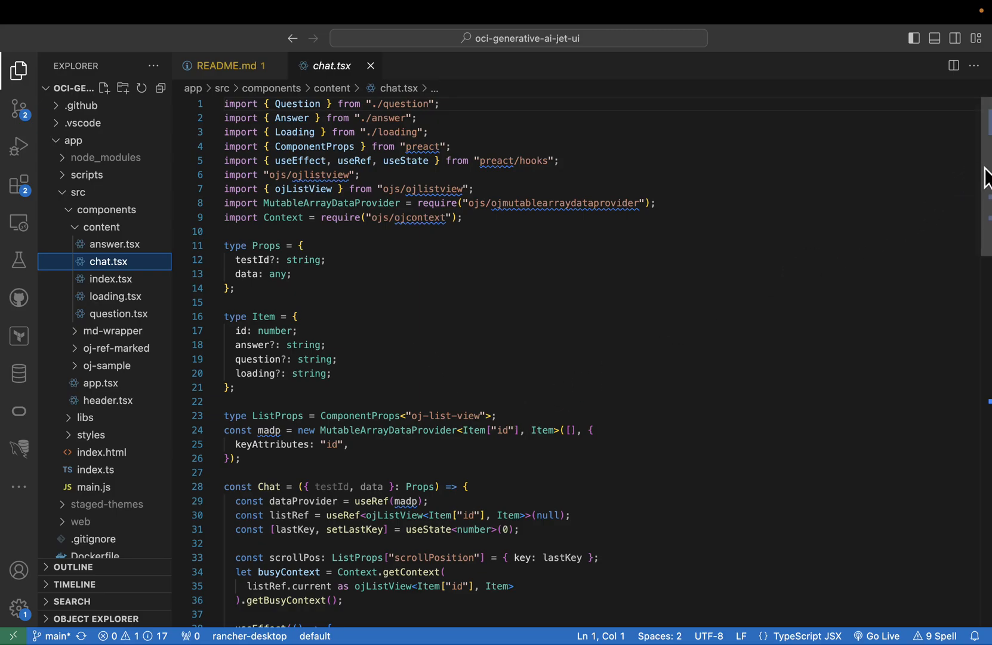
scroll(down, 3)
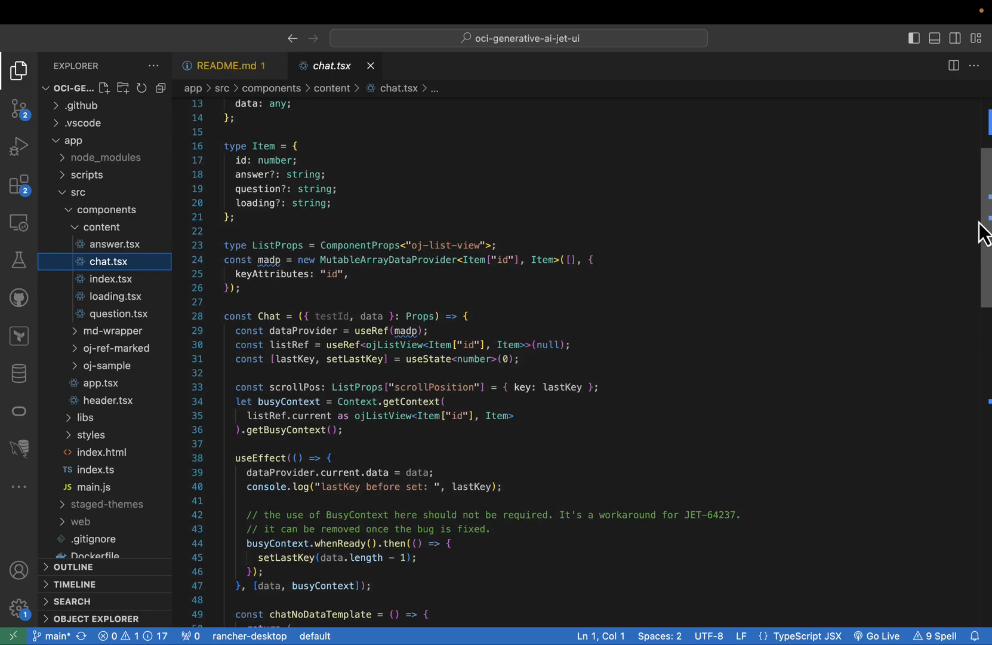
scroll(down, 3)
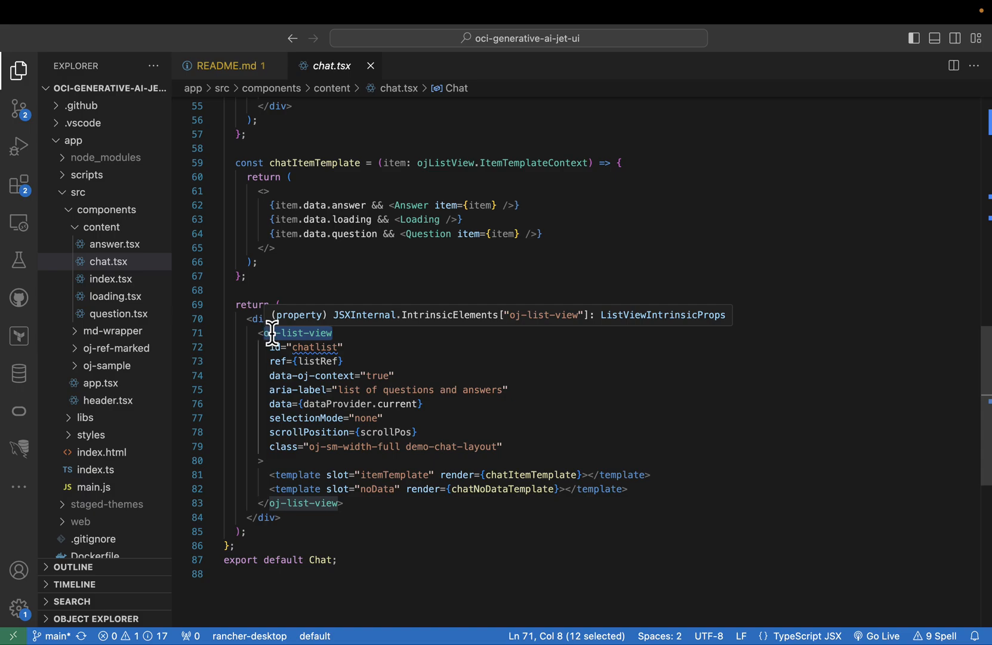
mouse_move(400, 220)
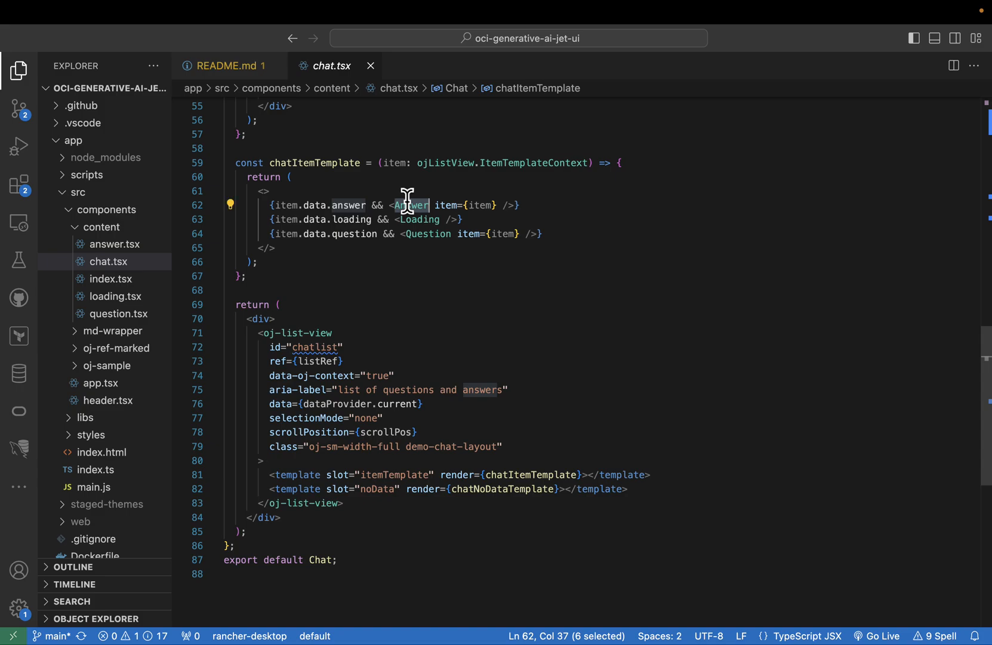
mouse_move(417, 220)
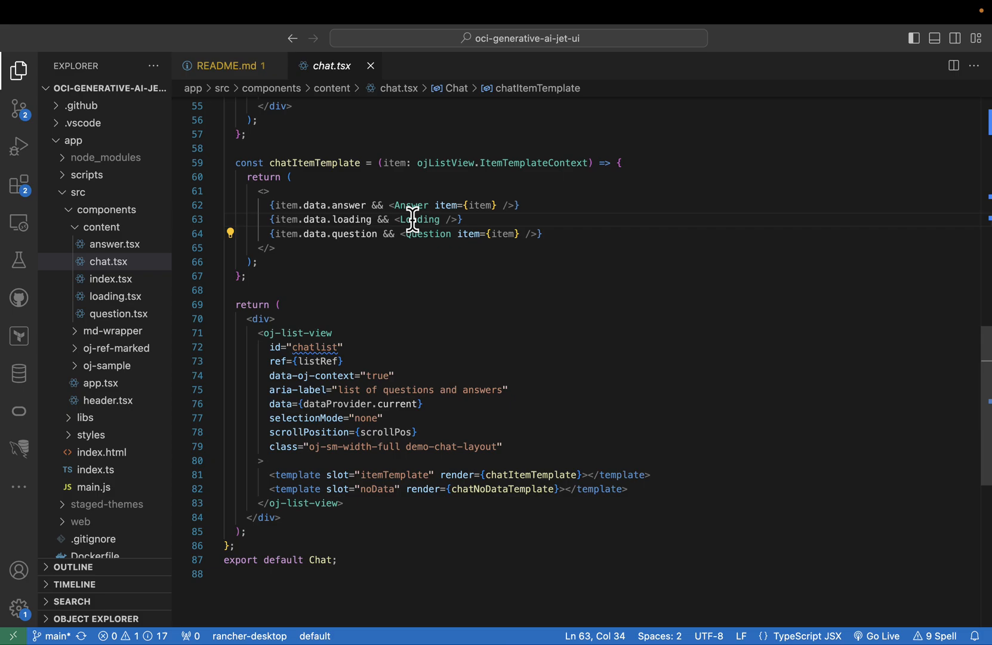
double_click(419, 219)
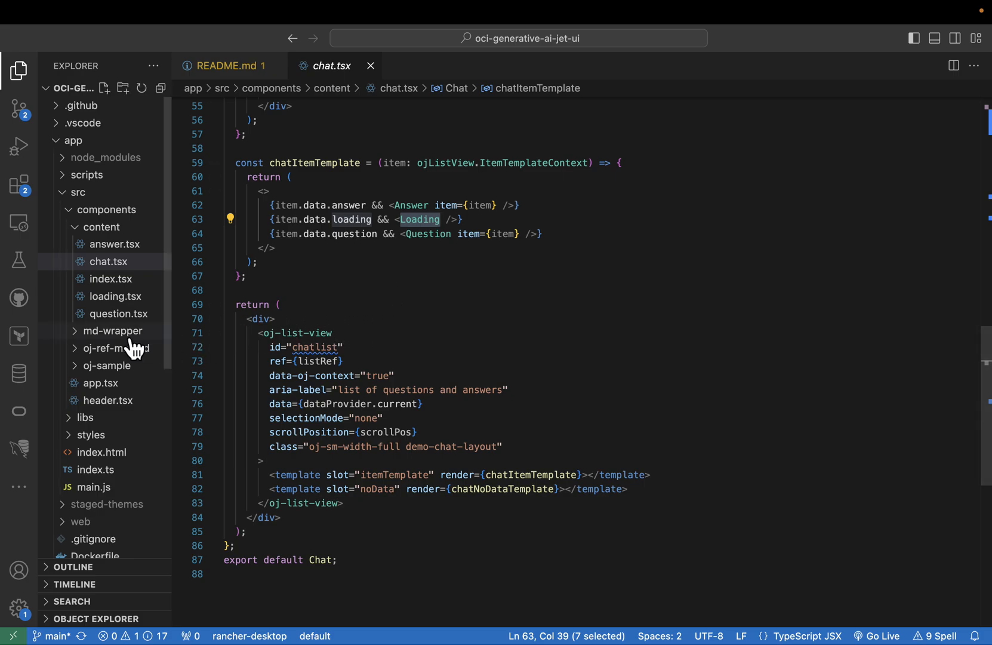
Expand the md-wrapper folder in the Explorer and return to the README.
click(112, 330)
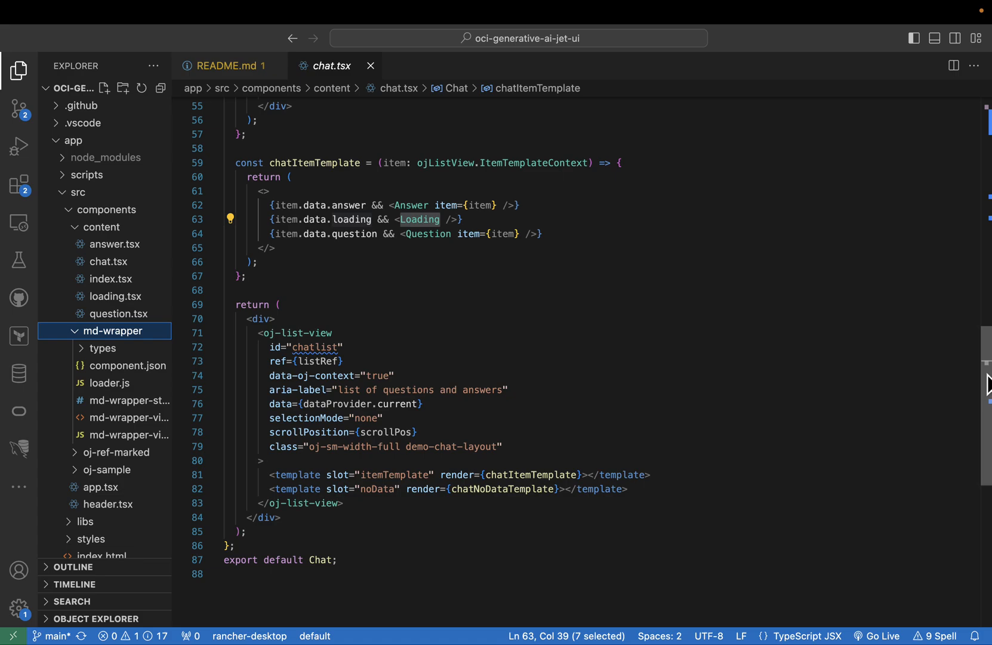
click(115, 245)
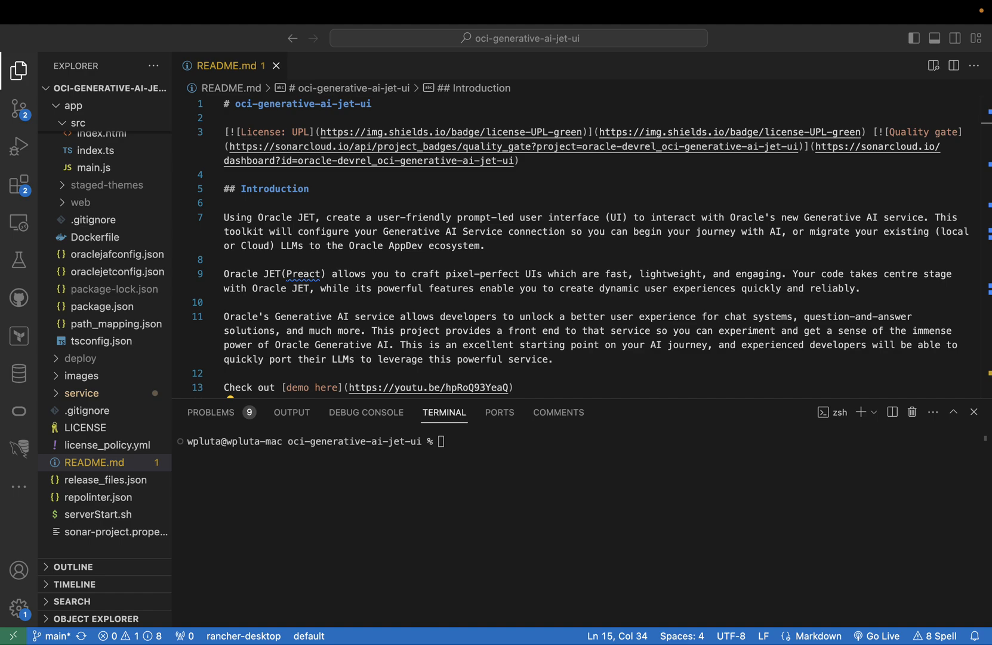
mouse_move(155, 142)
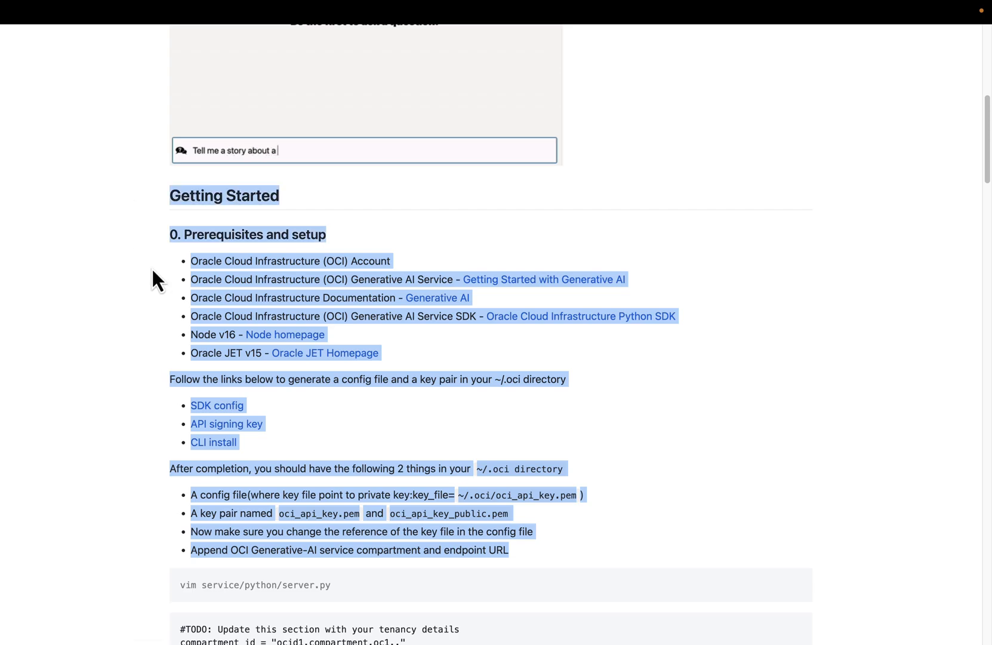
Scroll the GitHub README to Getting Started and highlight the prerequisites list.
scroll(up, 3)
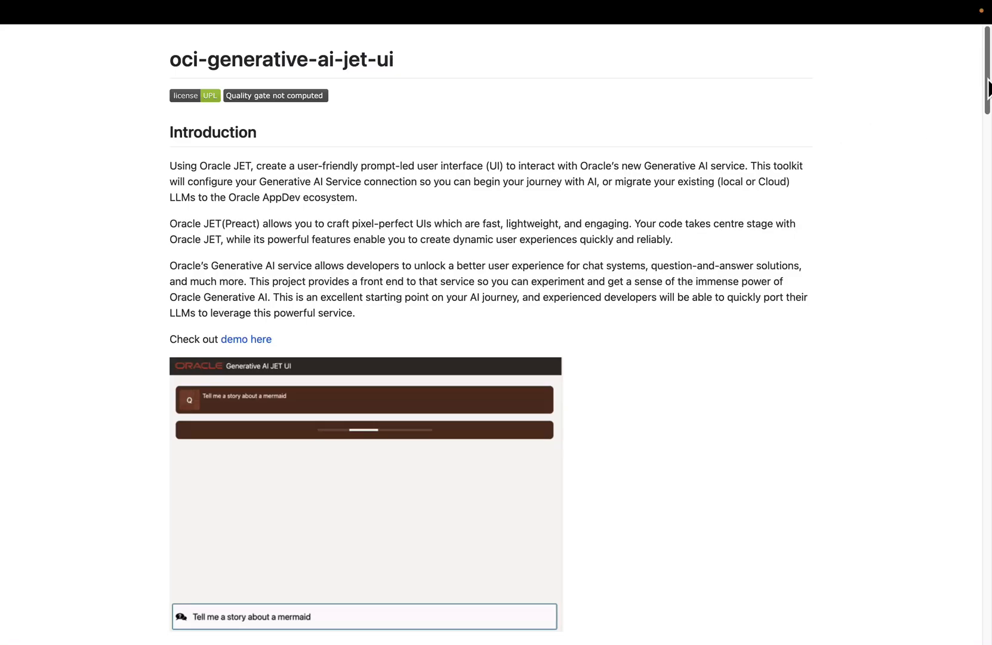
scroll(down, 3)
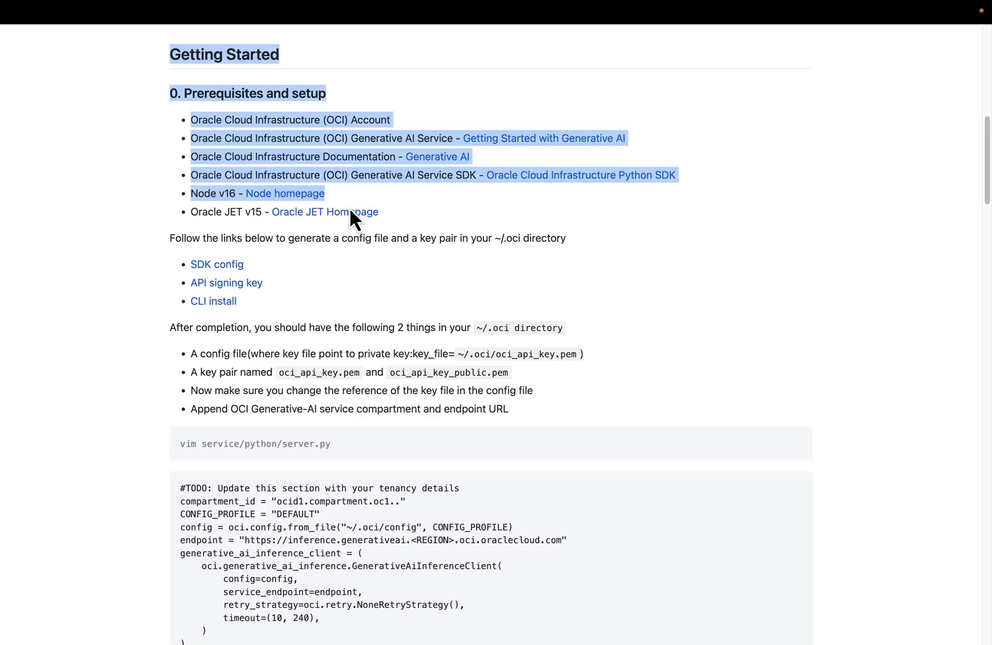
drag(351, 218, 554, 417)
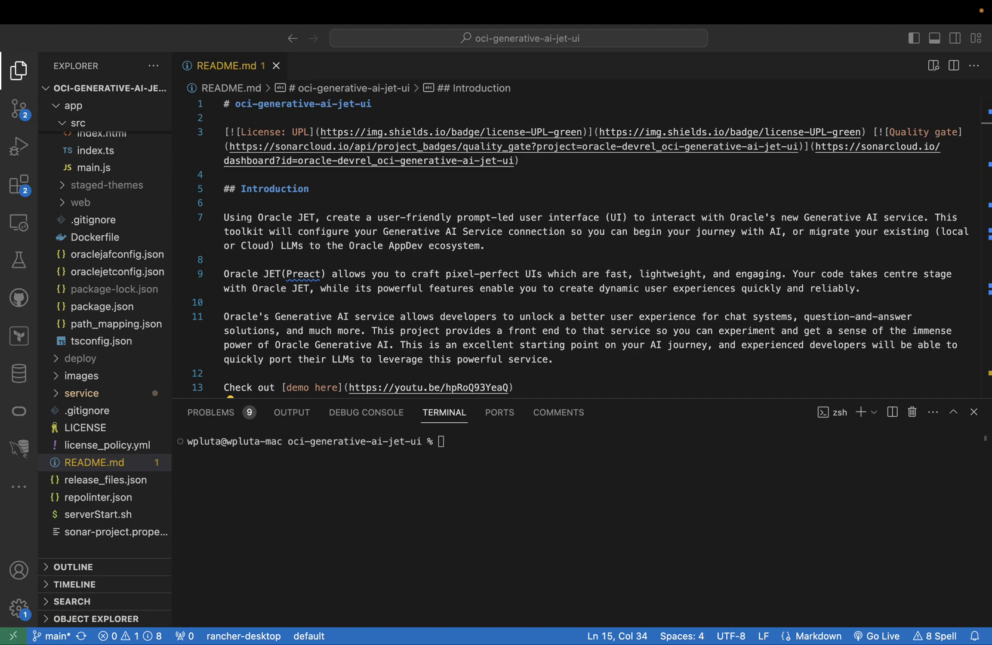
mouse_move(826, 542)
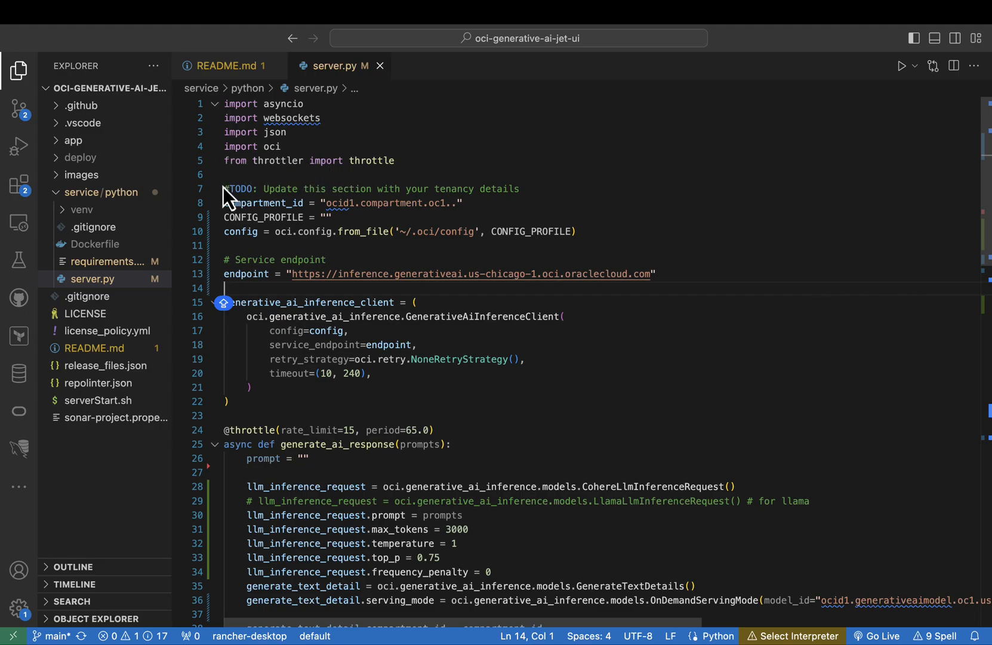
Highlight the TODO tenancy details block (lines 7–10) in server.py.
drag(225, 189, 329, 260)
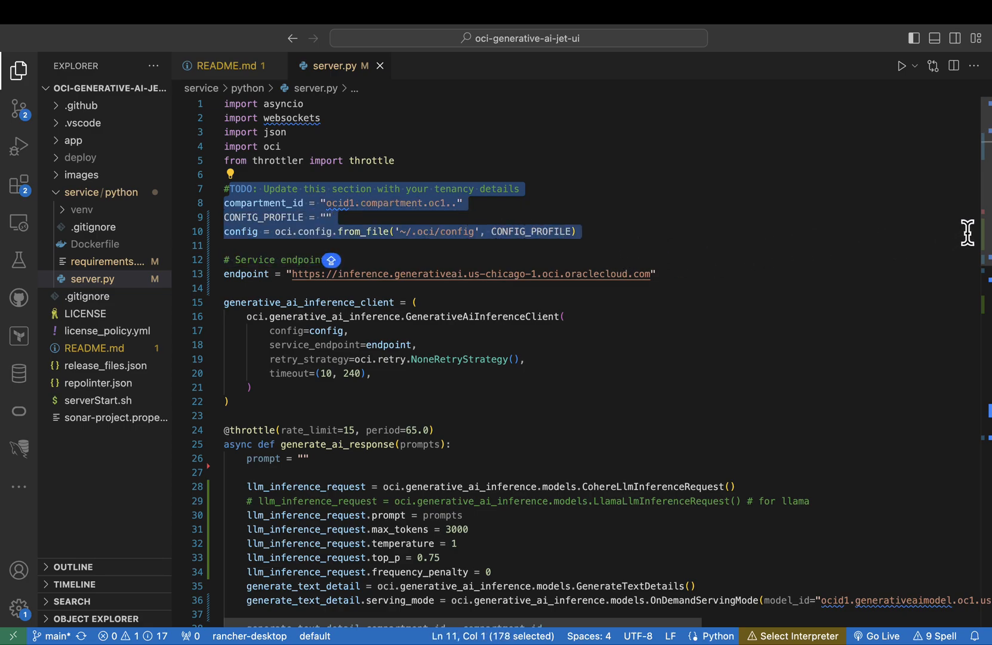
click(226, 246)
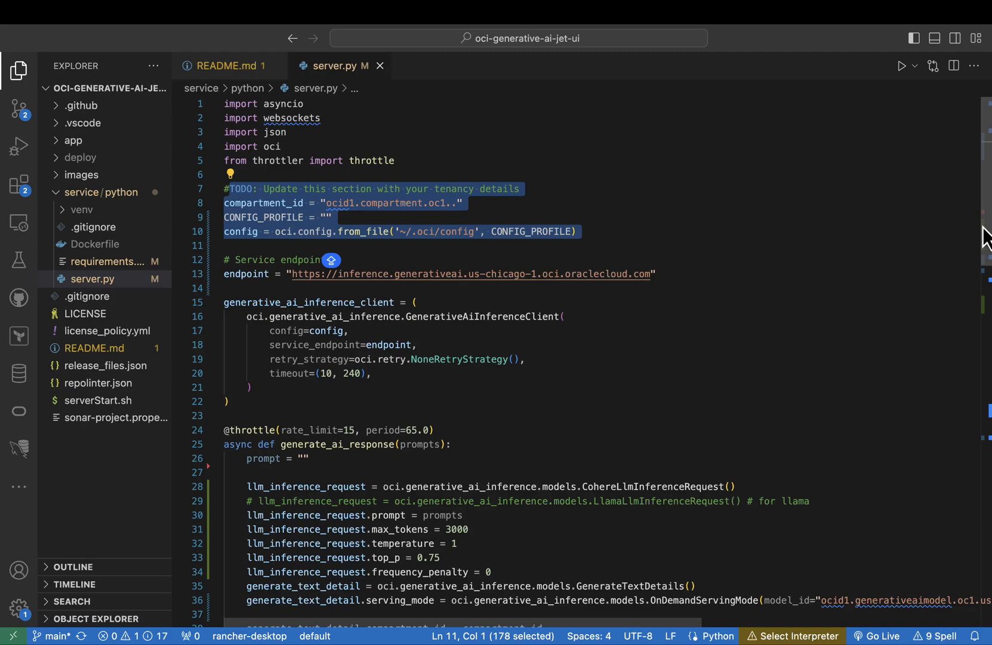
Scroll server.py through generate_ai_response down to the handle_websocket function.
scroll(down, 3)
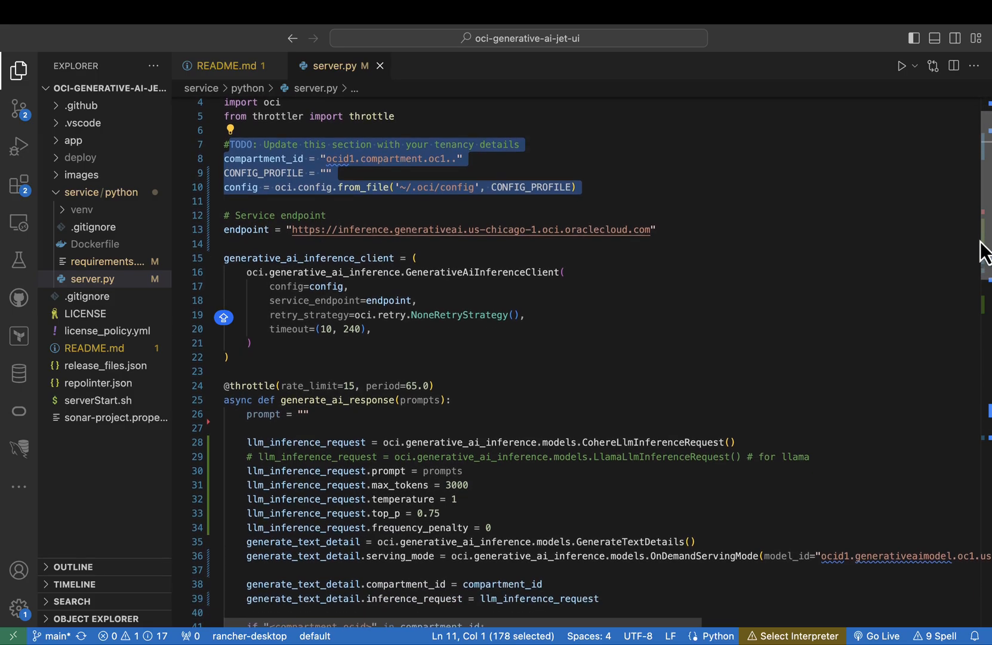
scroll(down, 3)
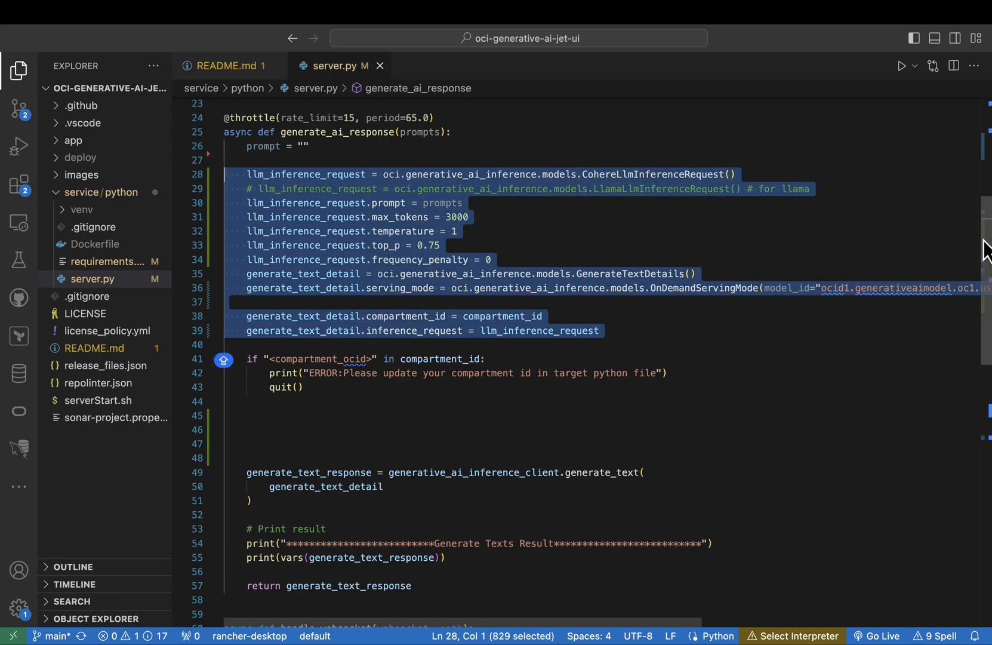
scroll(down, 3)
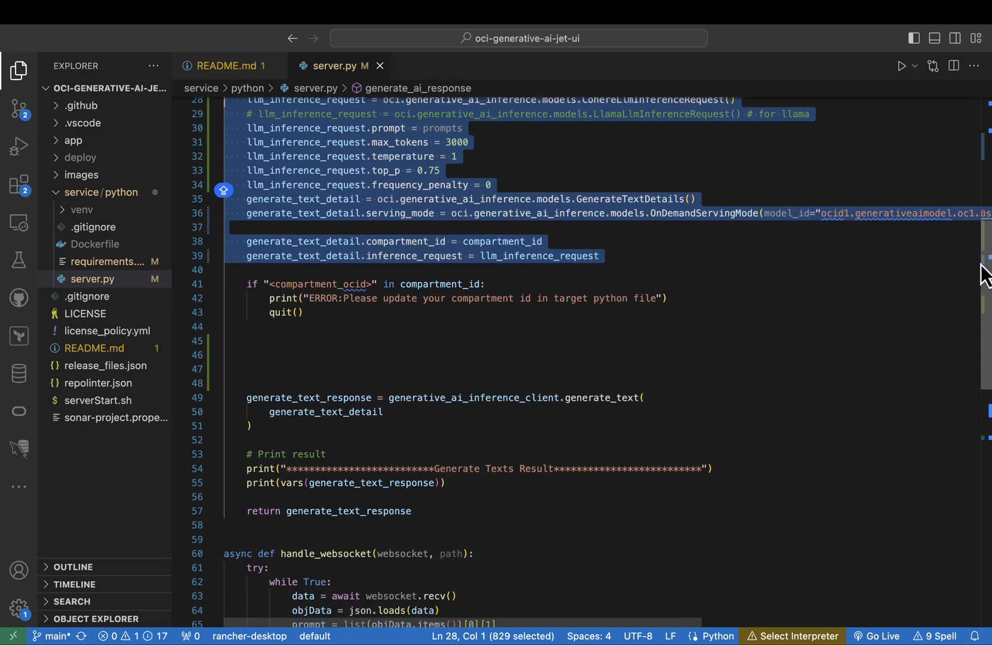
scroll(down, 3)
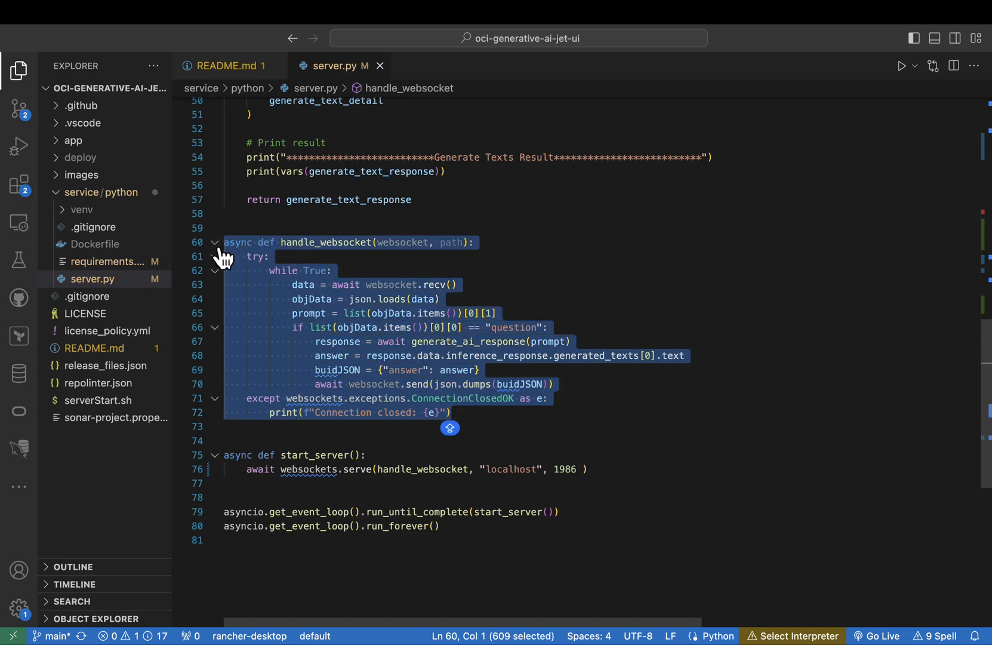
mouse_move(215, 256)
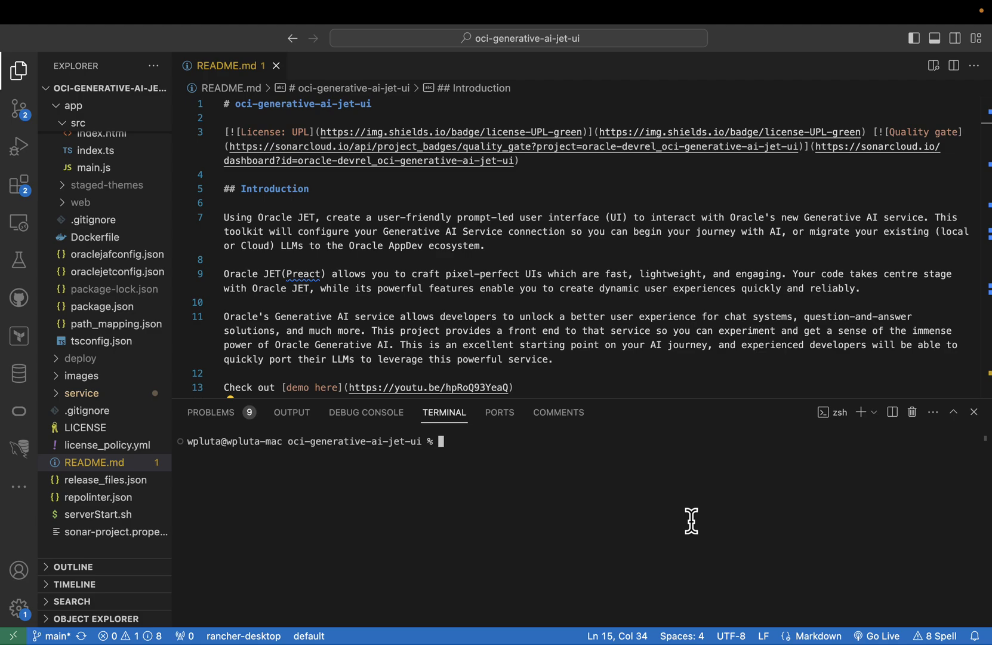
Change into service/python and create a venv with python3 -m venv venv.
text(cd service/)
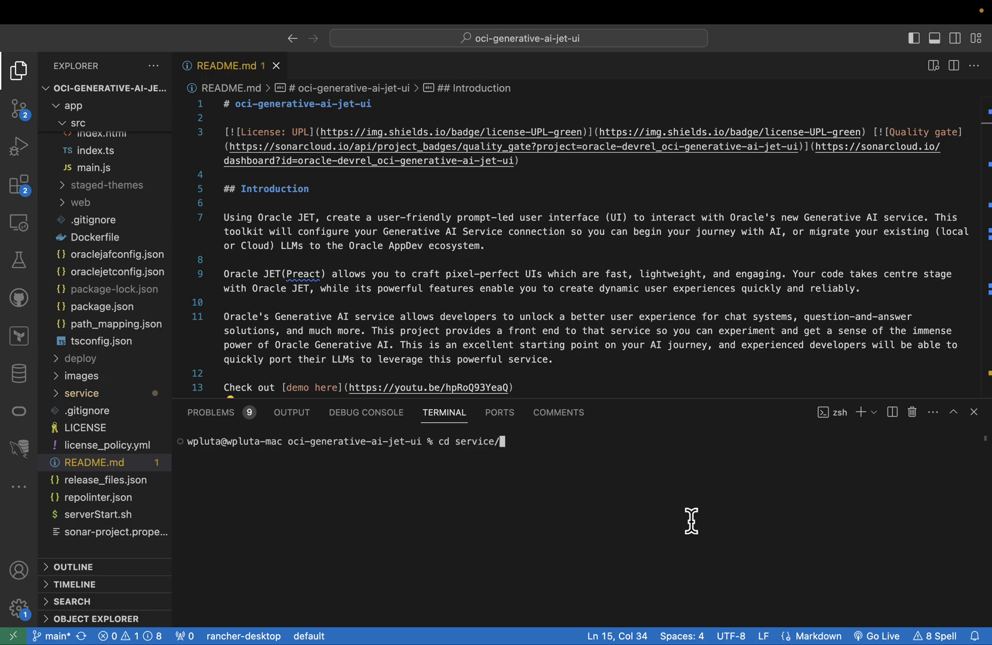
text(python)
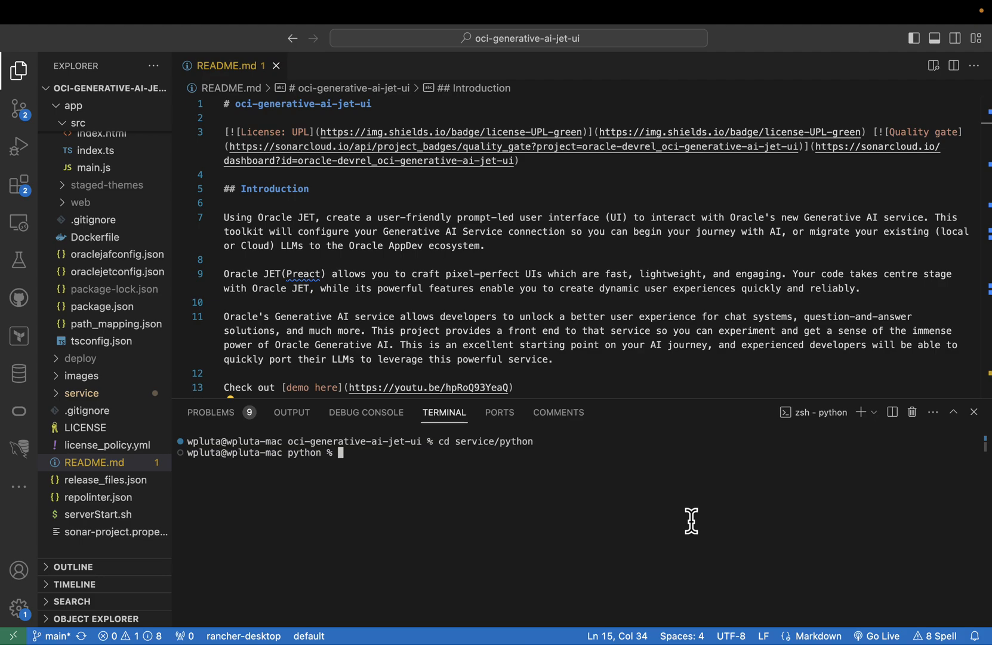
text(python3 -m)
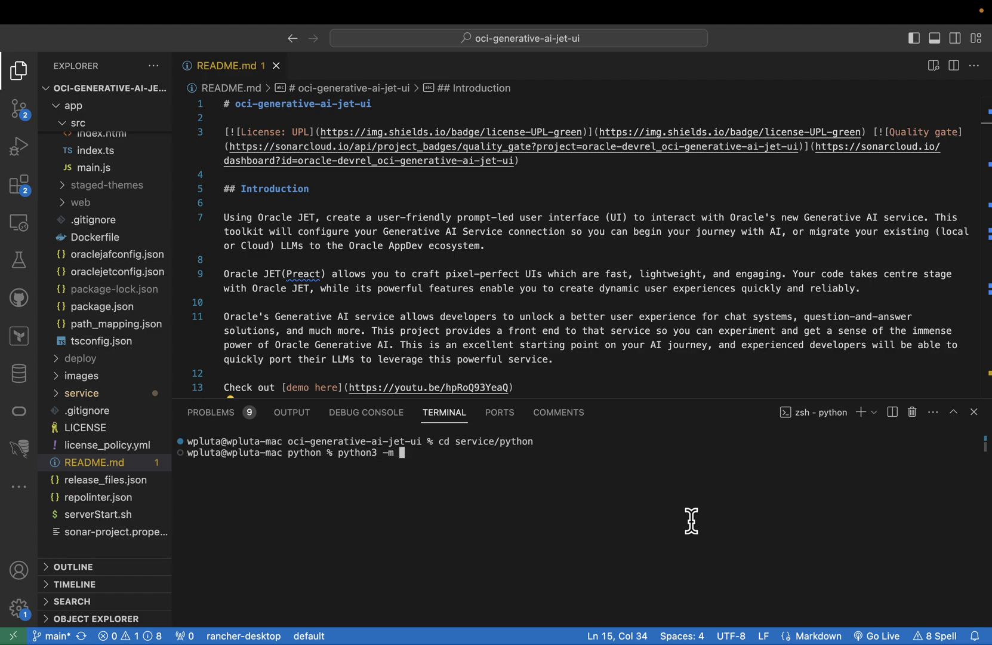
text(venv venv)
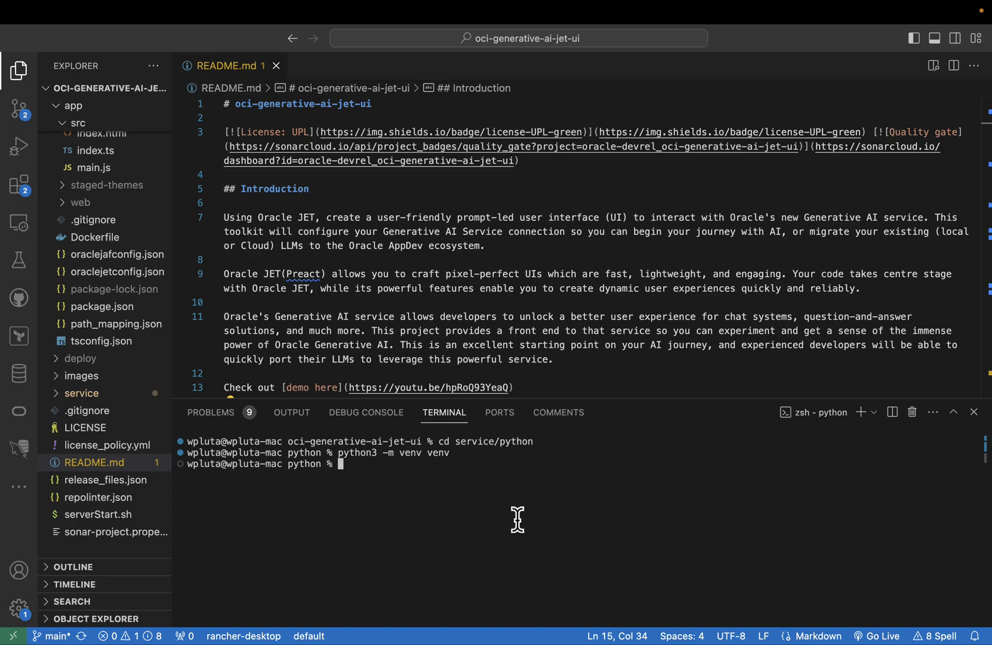
Activate venv/bin/activate and run pip3 install -r requirements.txt.
text(. venv.)
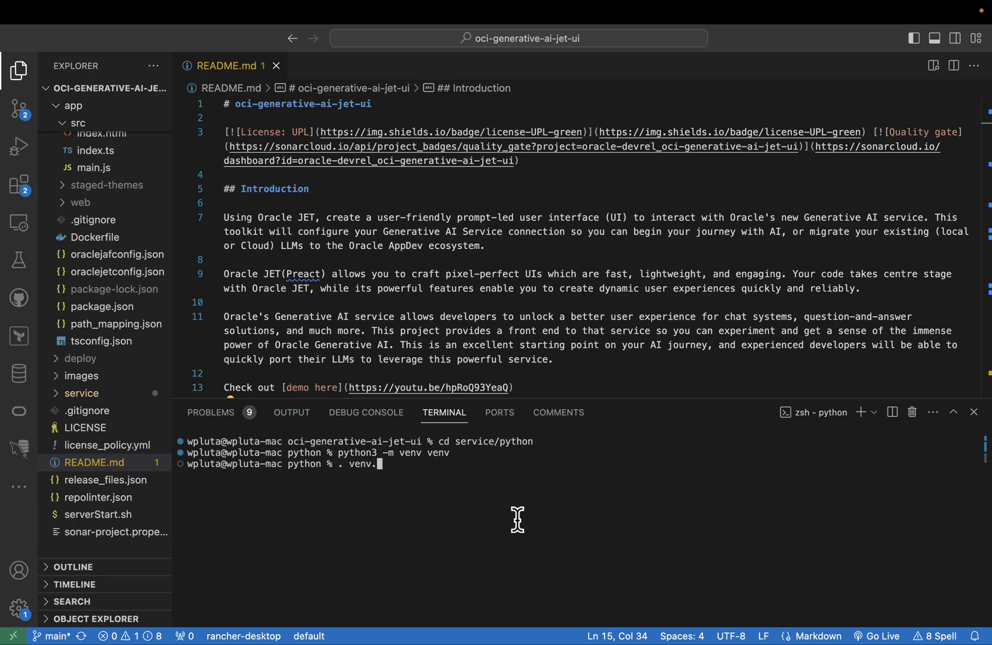
text(bin/)
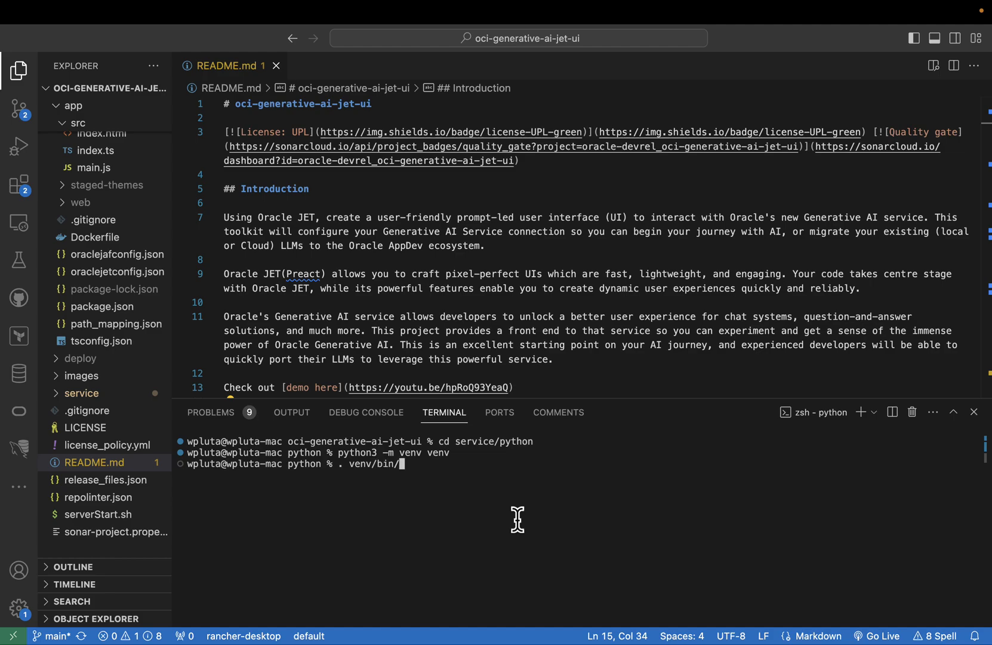
text(activate)
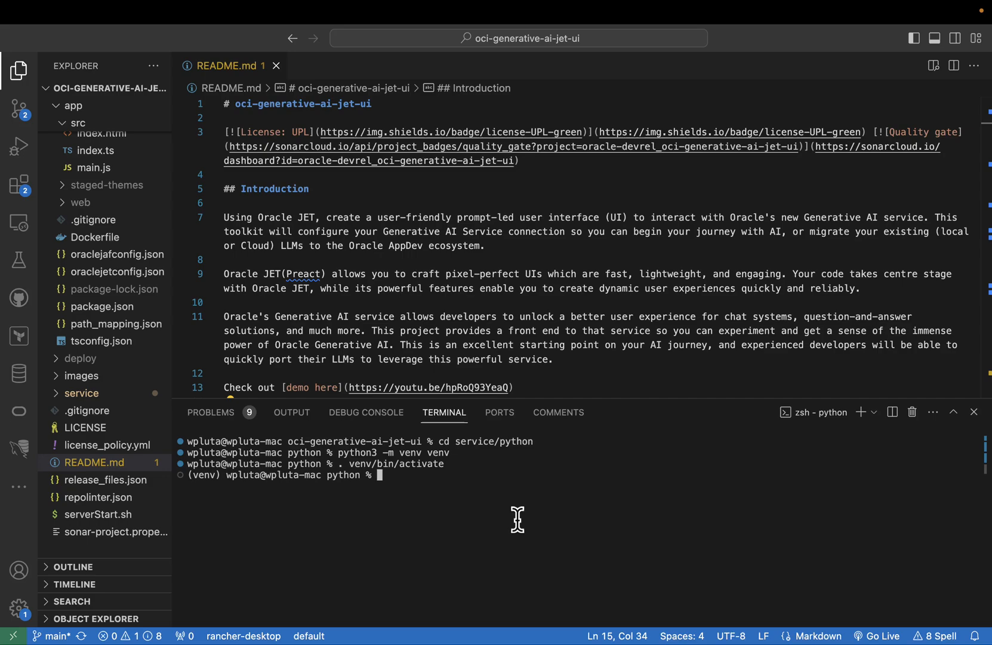
text(pip3 inst)
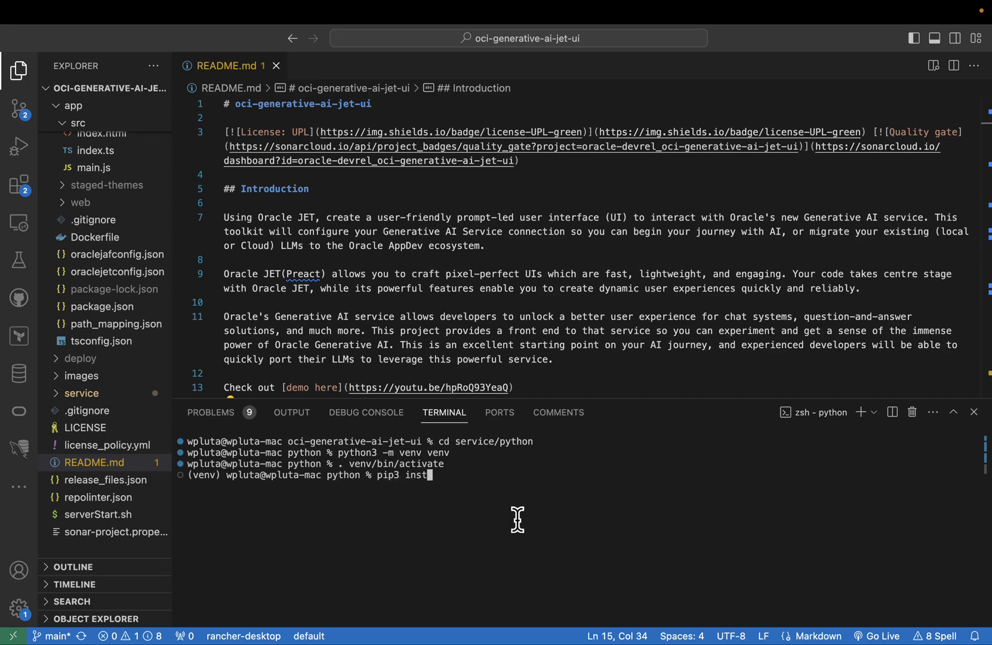
text(all)
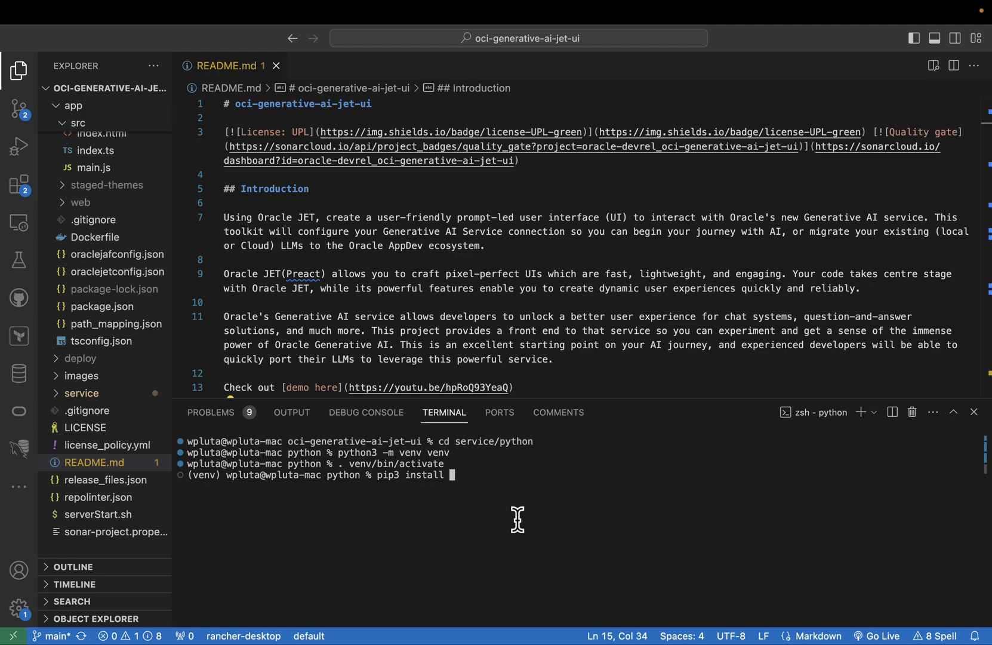
text(-r requirements.txt)
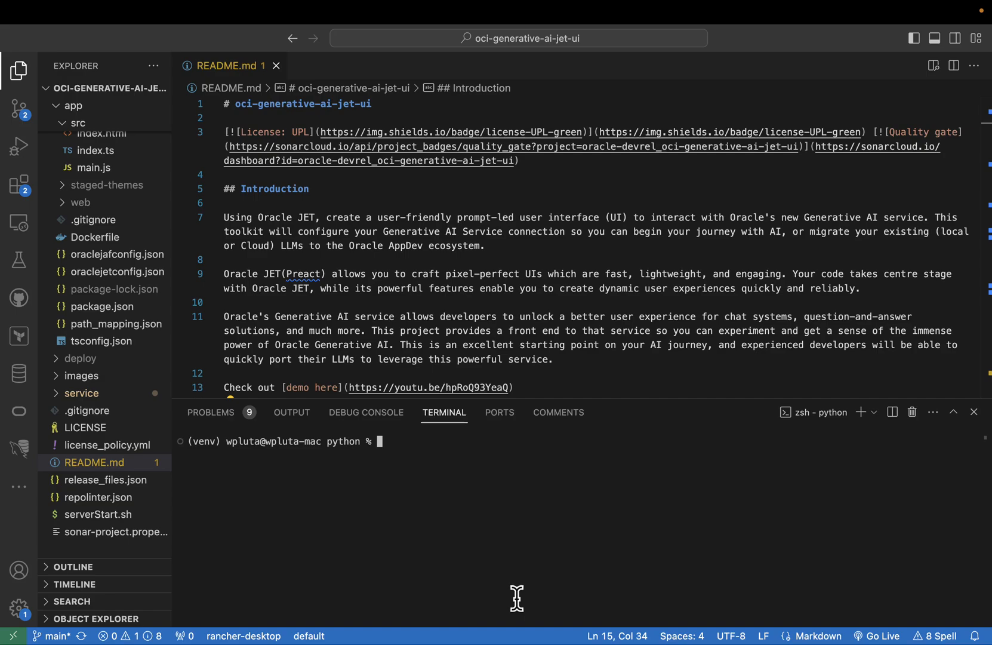
Run python3 server.py in the activated venv terminal to start the backend.
text(py)
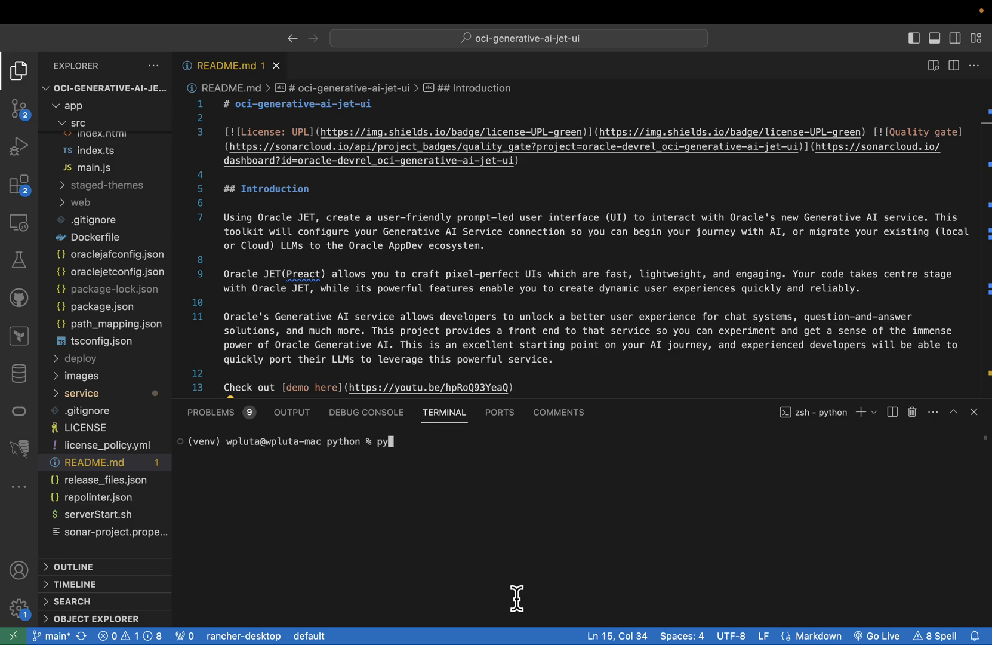
text(thon3 se)
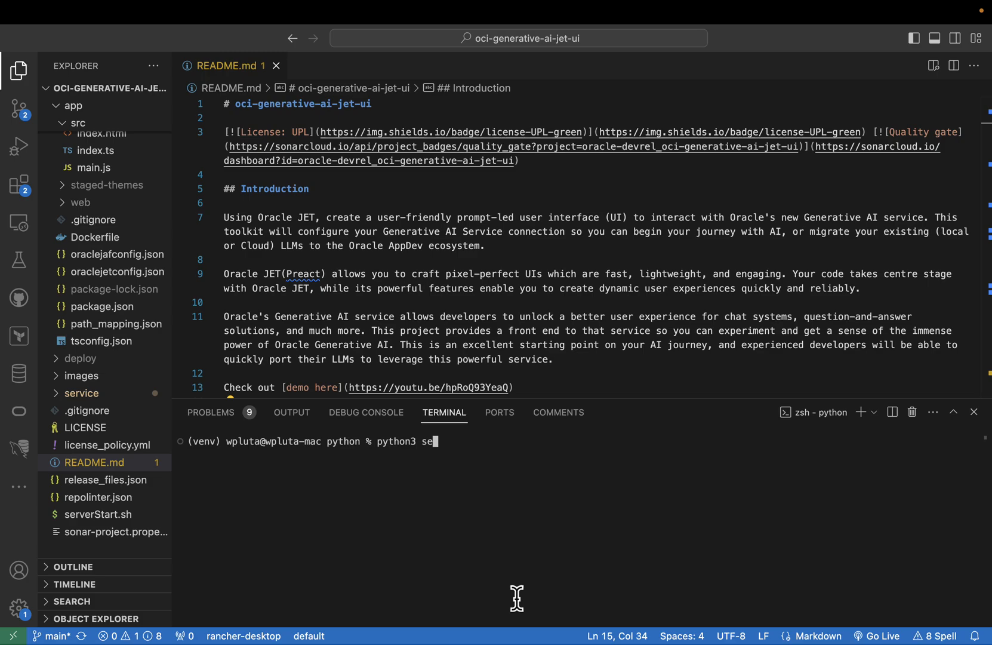
text(rver.py)
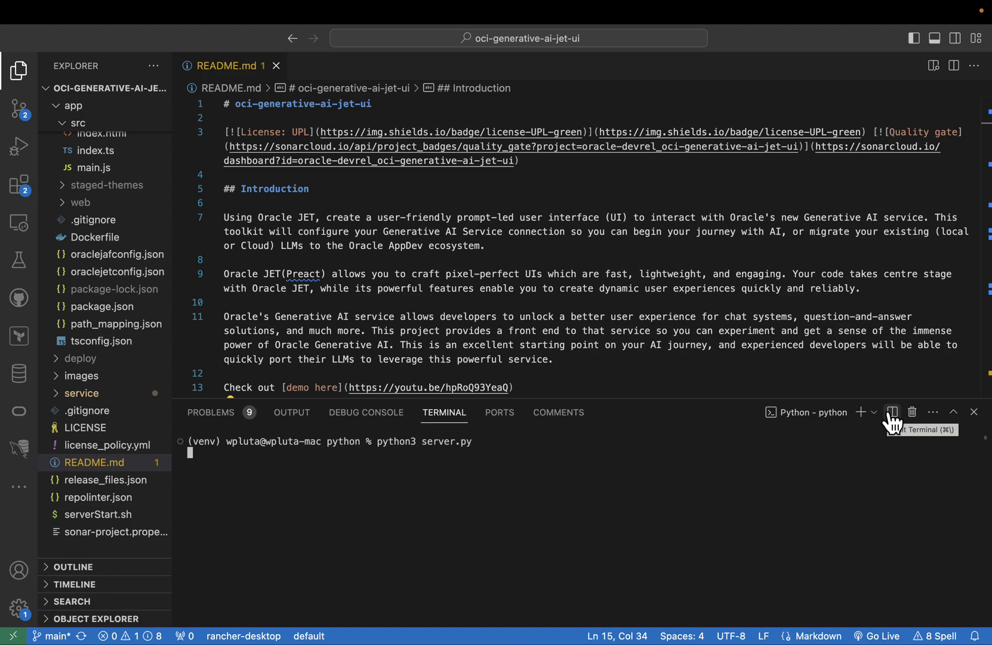
In a split terminal, cd to ../../app and run npm install.
click(892, 412)
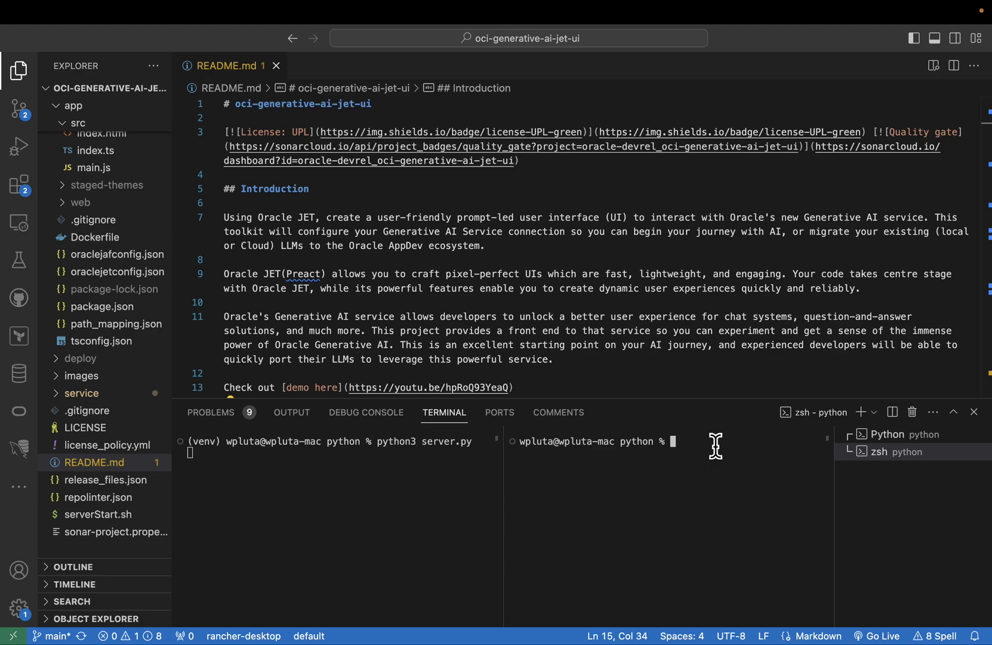
text(cd)
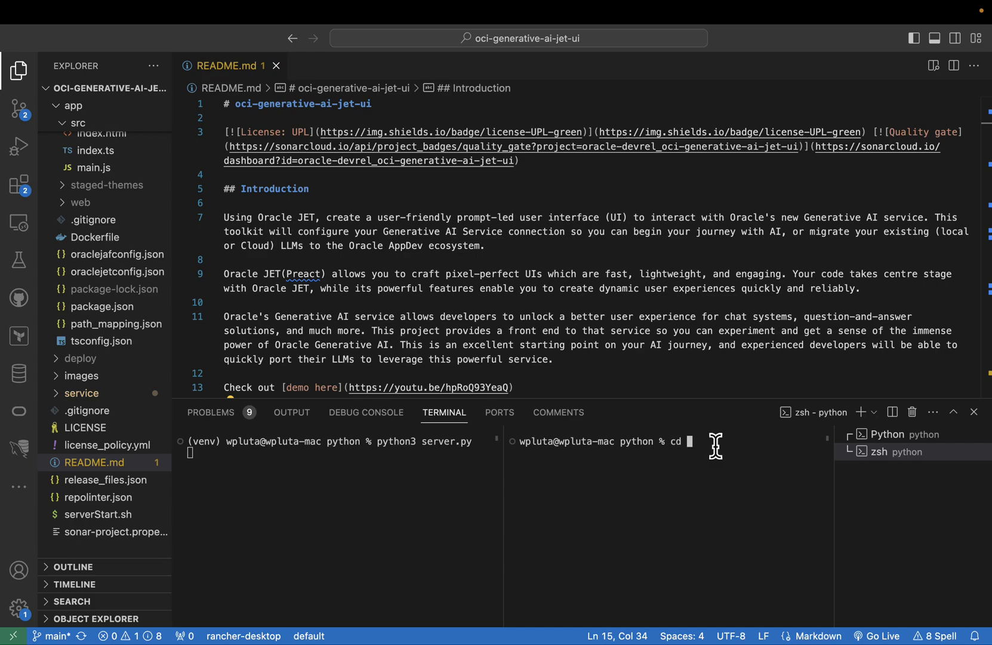
text(../.)
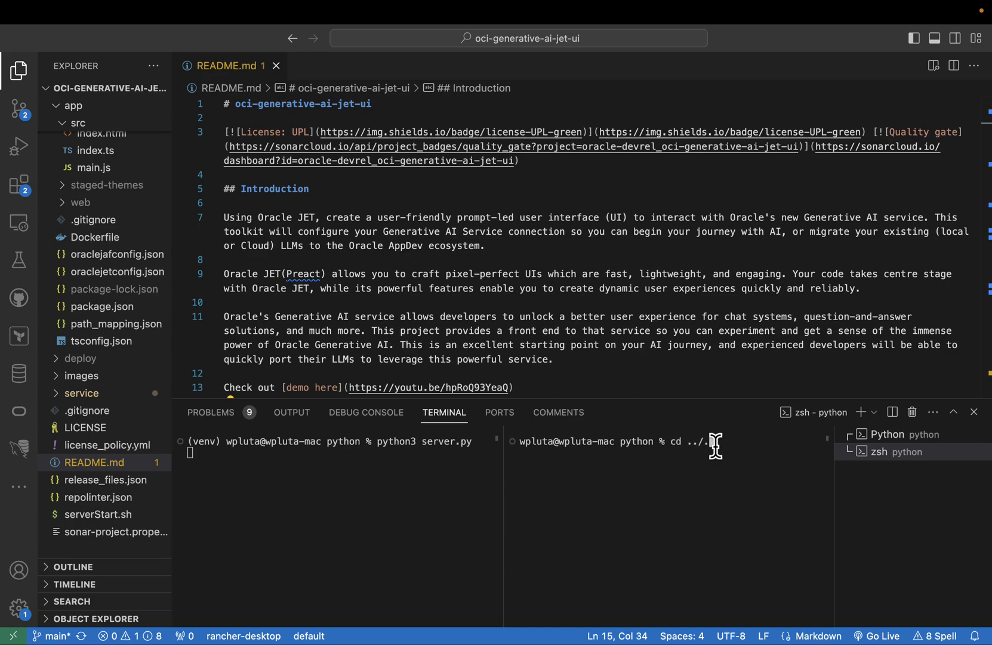
text(app)
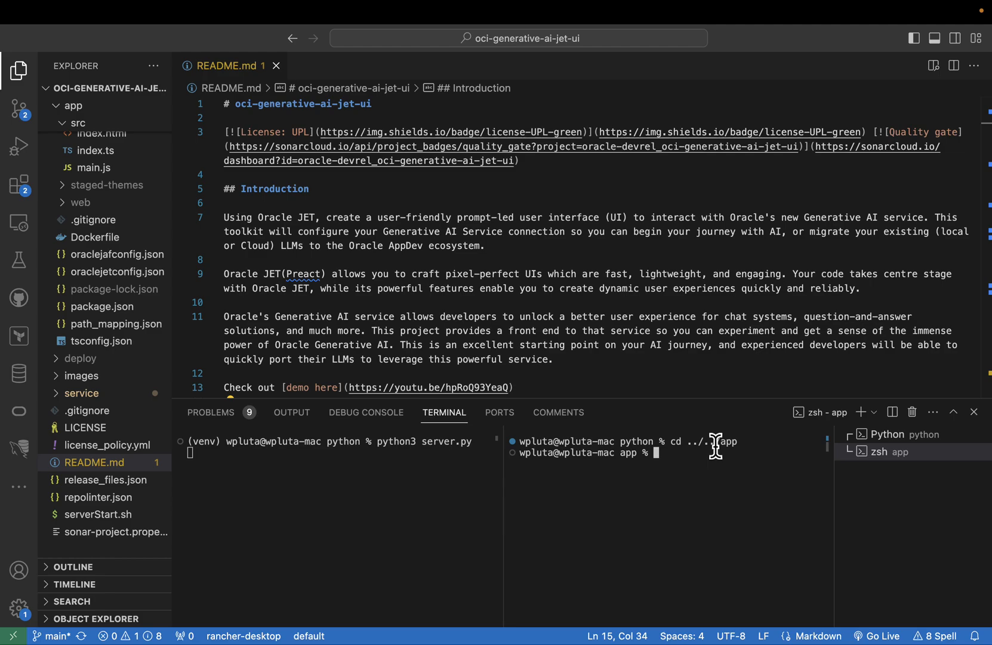
text(npm install)
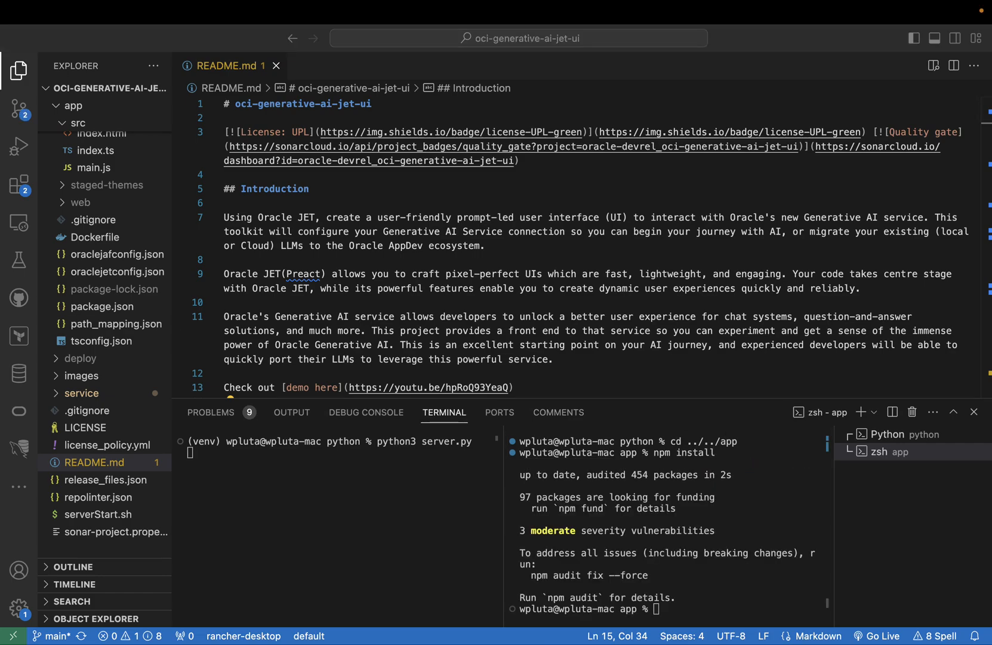
mouse_move(647, 556)
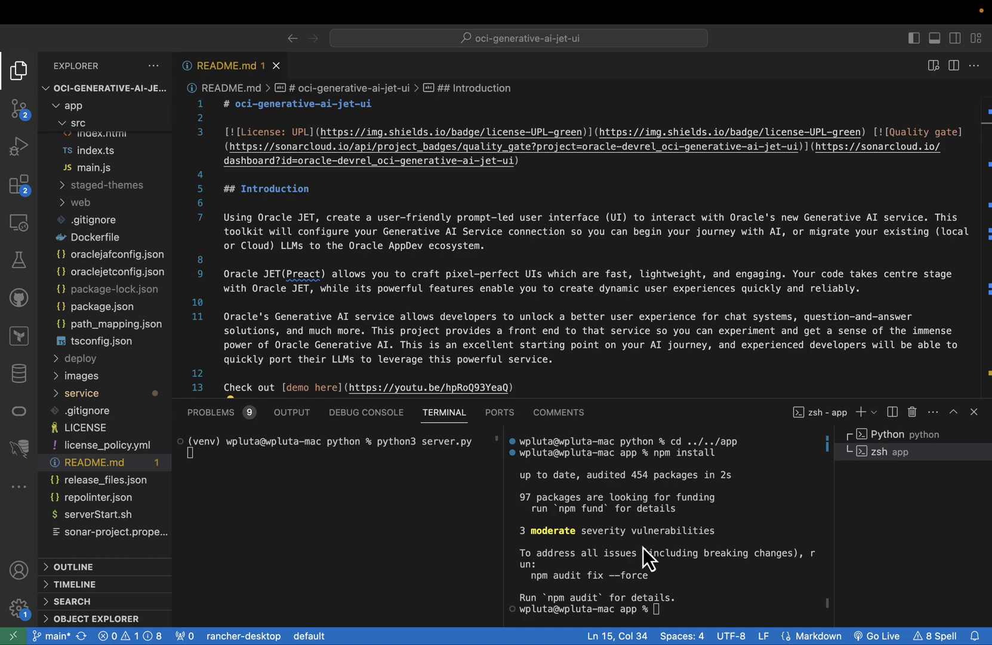
Run ojet serve so the JET dev server reports ready at localhost:8000.
text(ojet serve)
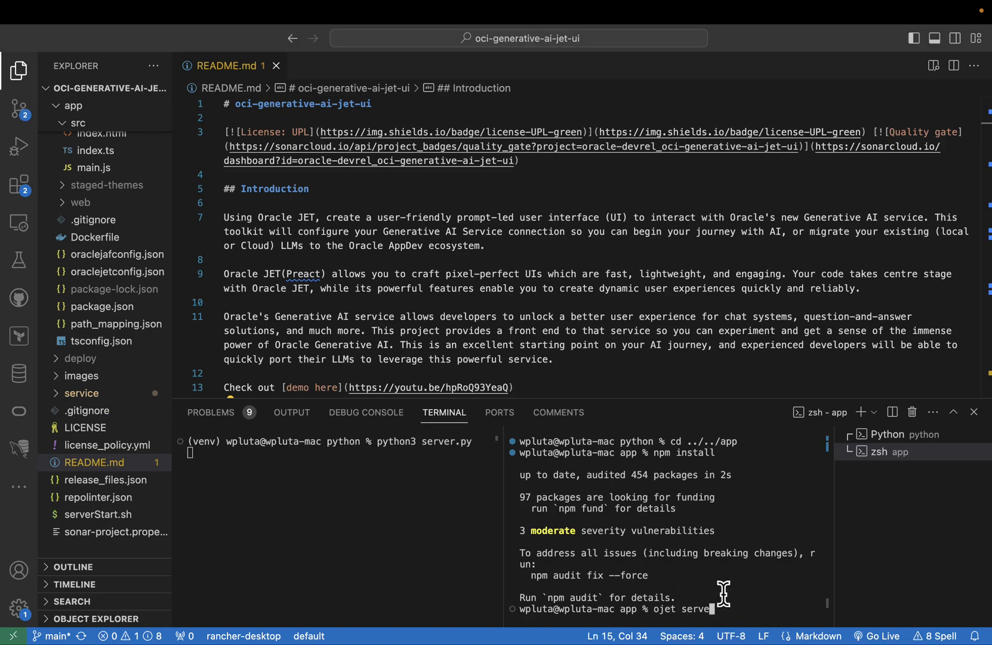
key(enter)
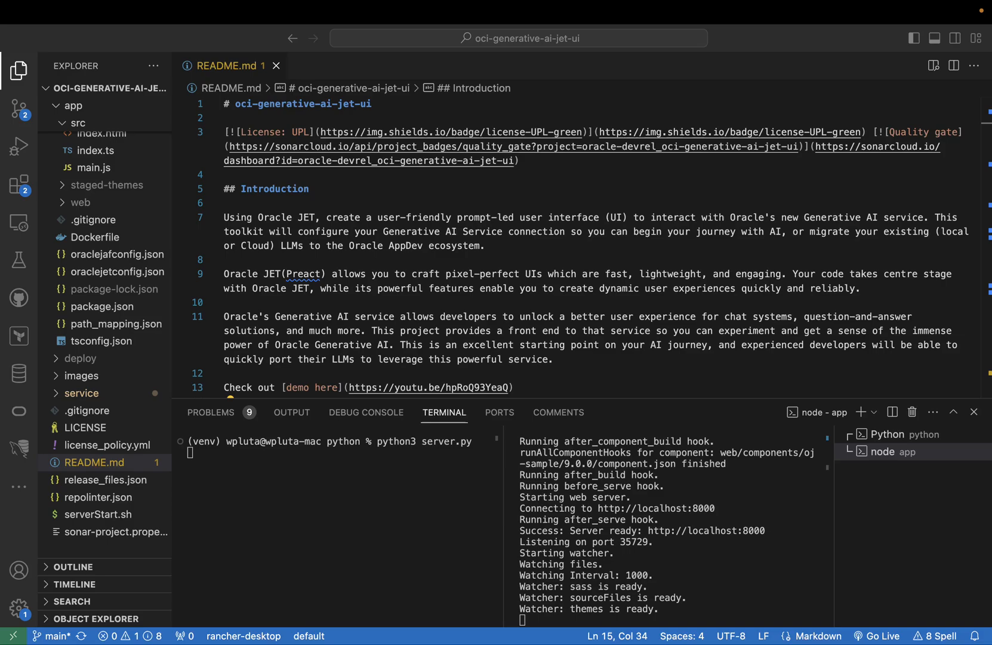
mouse_move(760, 332)
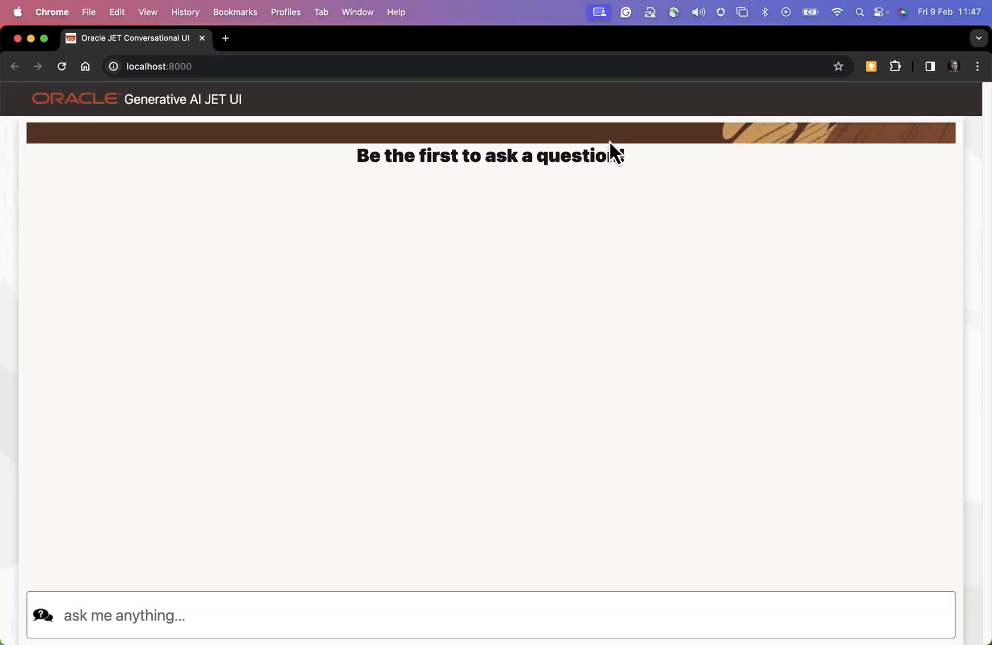
Send 'tell me a story about a …' in the chat's 'ask me anything...' box.
click(253, 614)
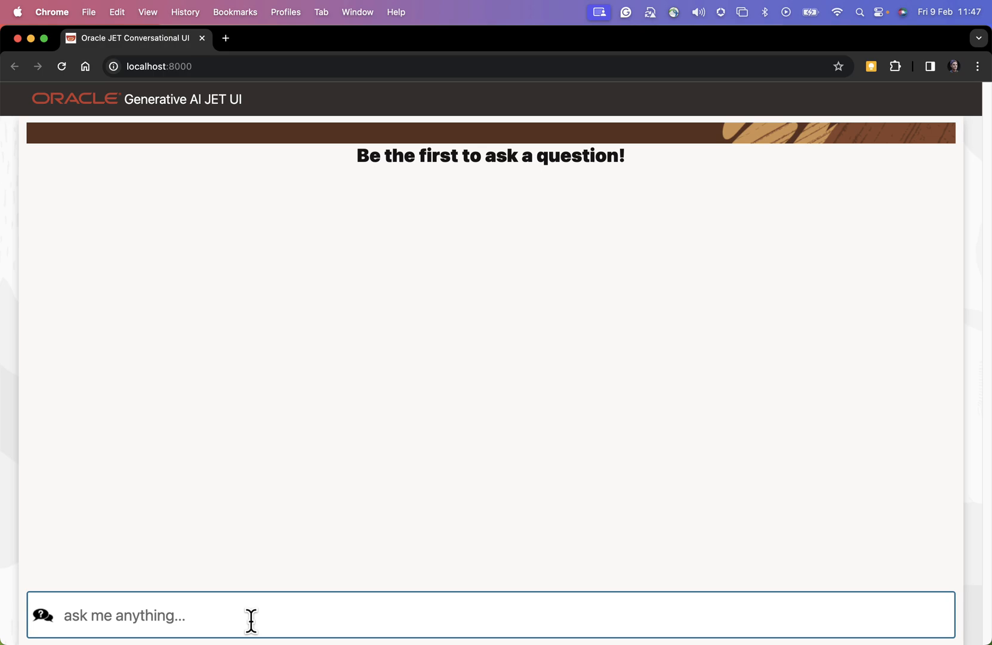
text(tell me a)
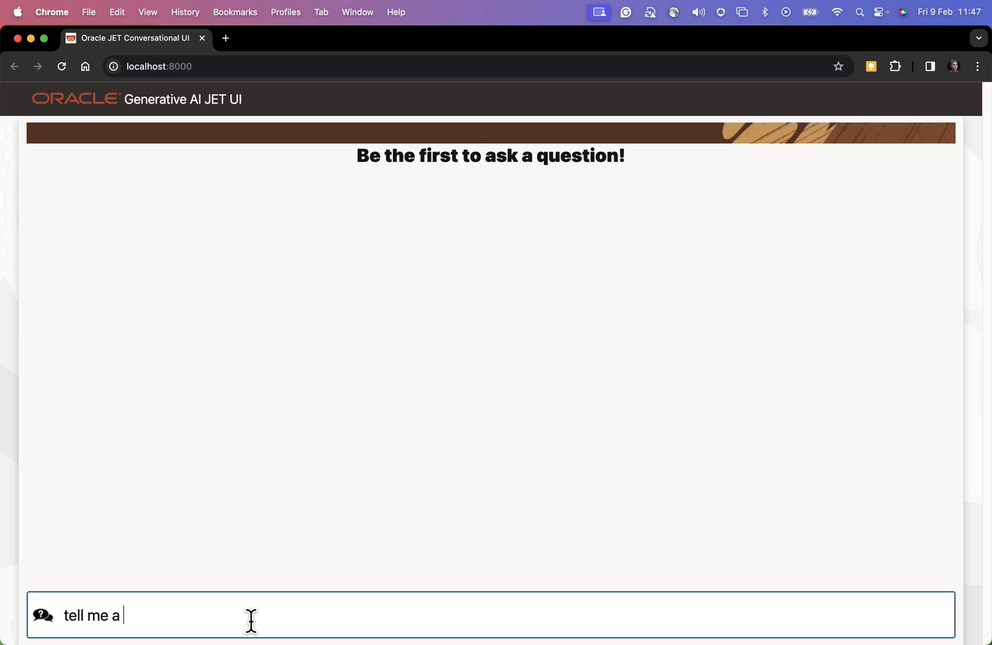
text(story about a)
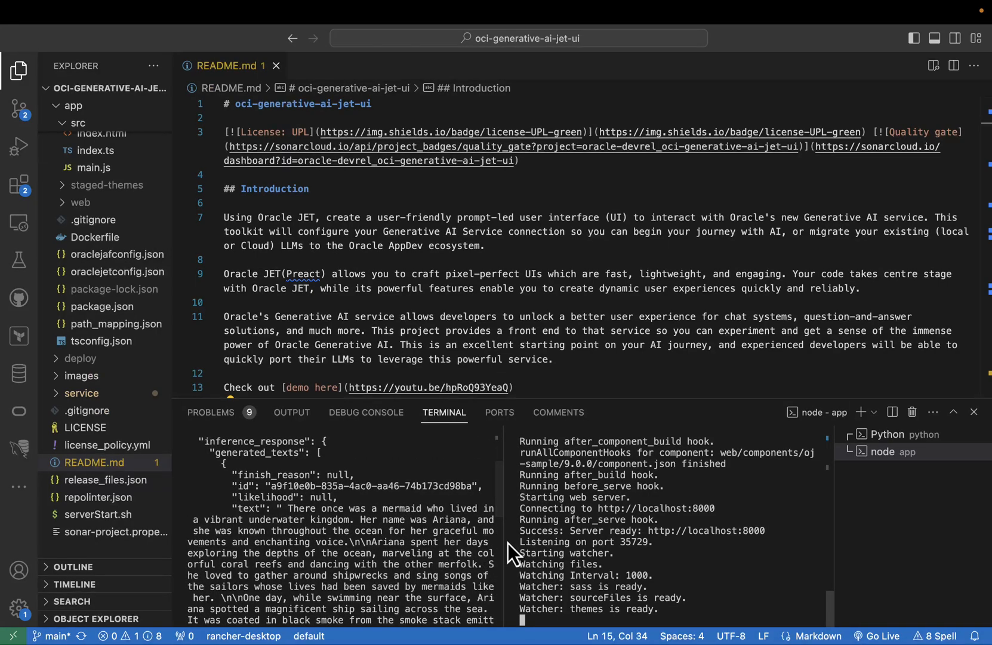
mouse_move(474, 546)
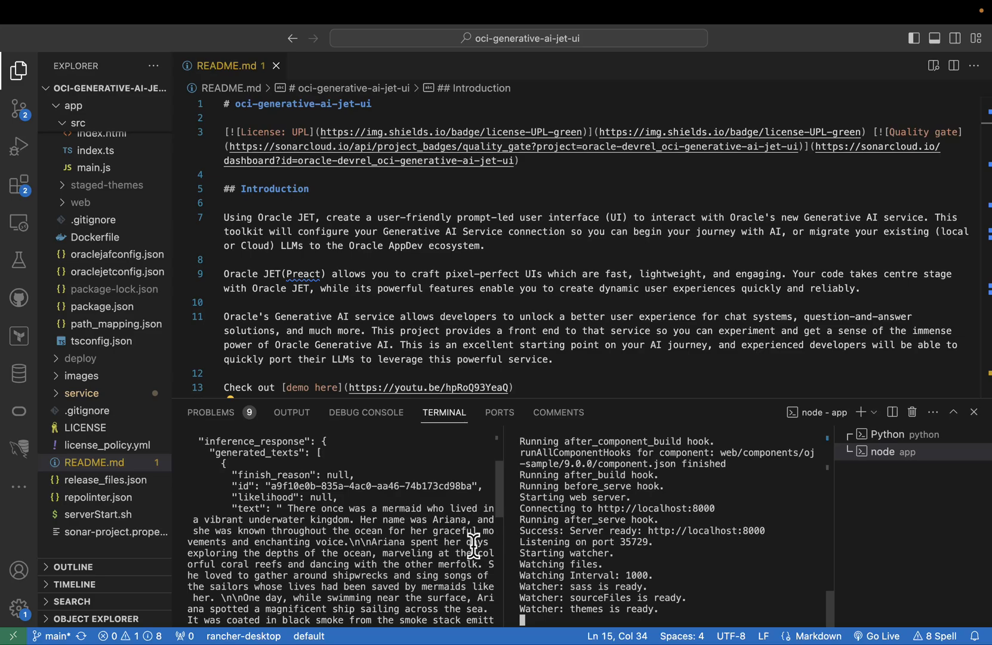